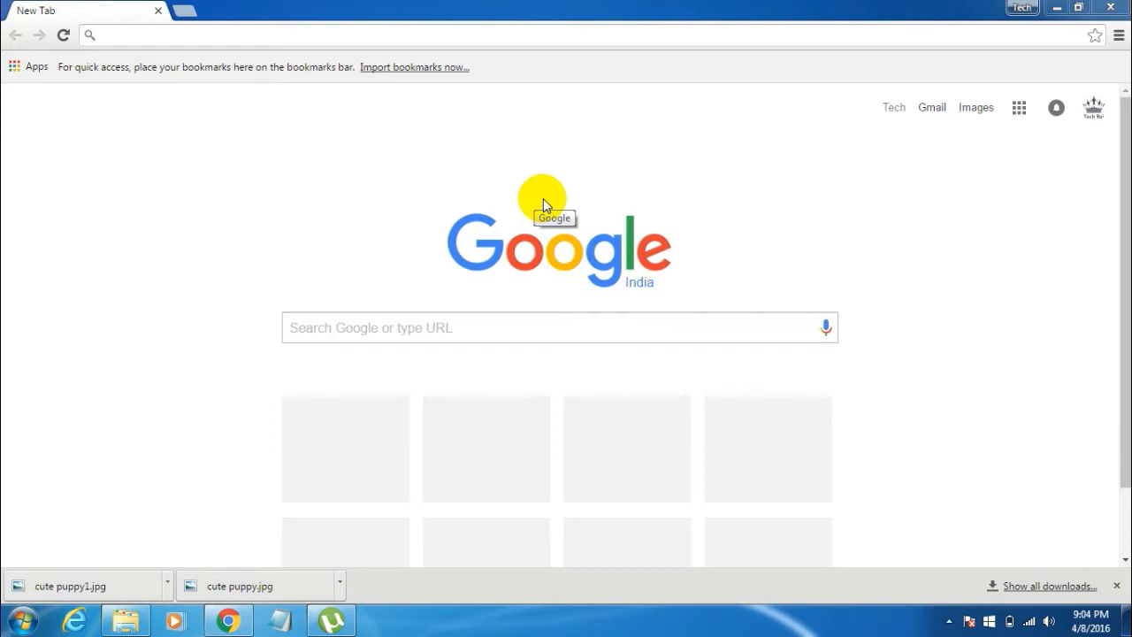
{"action": "mouse_move", "coordinate": [544, 199]}
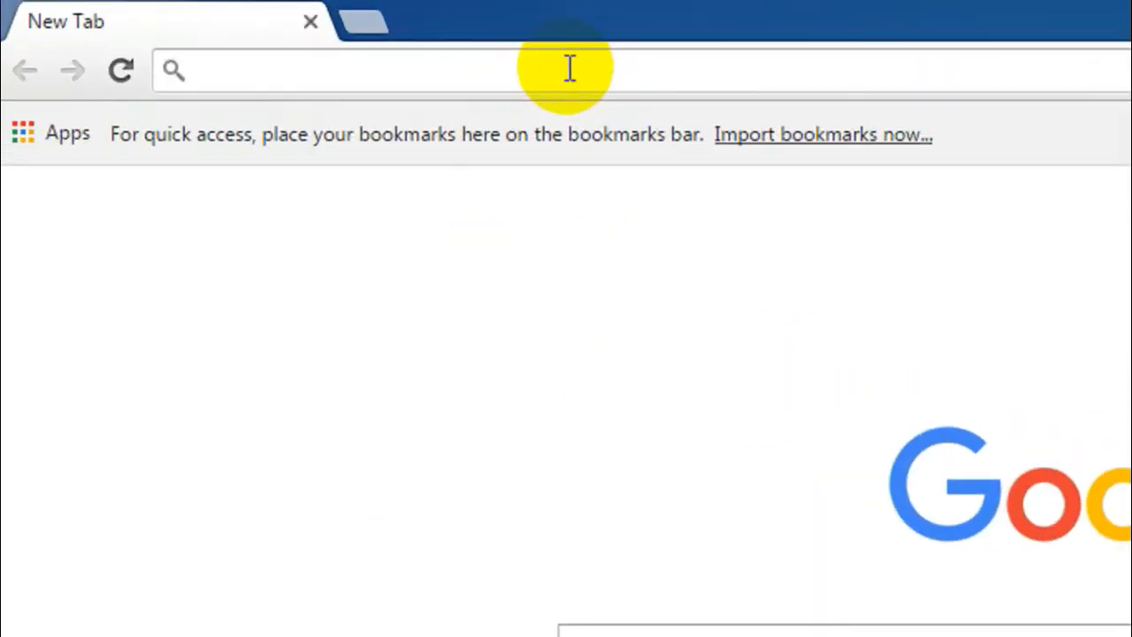
{"action": "type", "text": "www.befunky.com"}
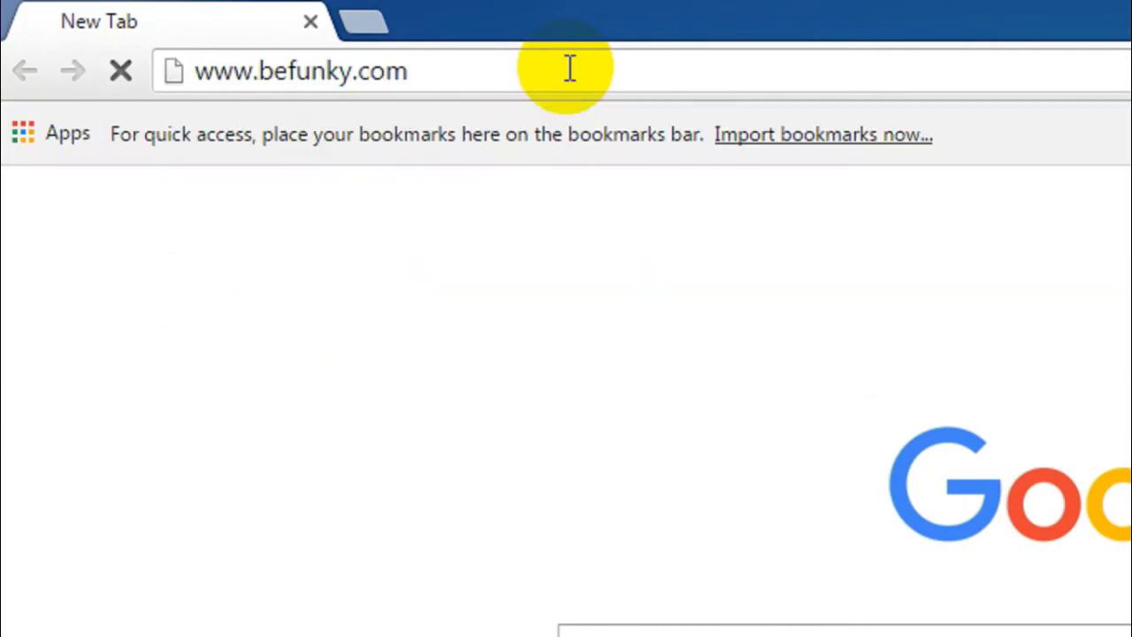
{"action": "key", "text": "Return"}
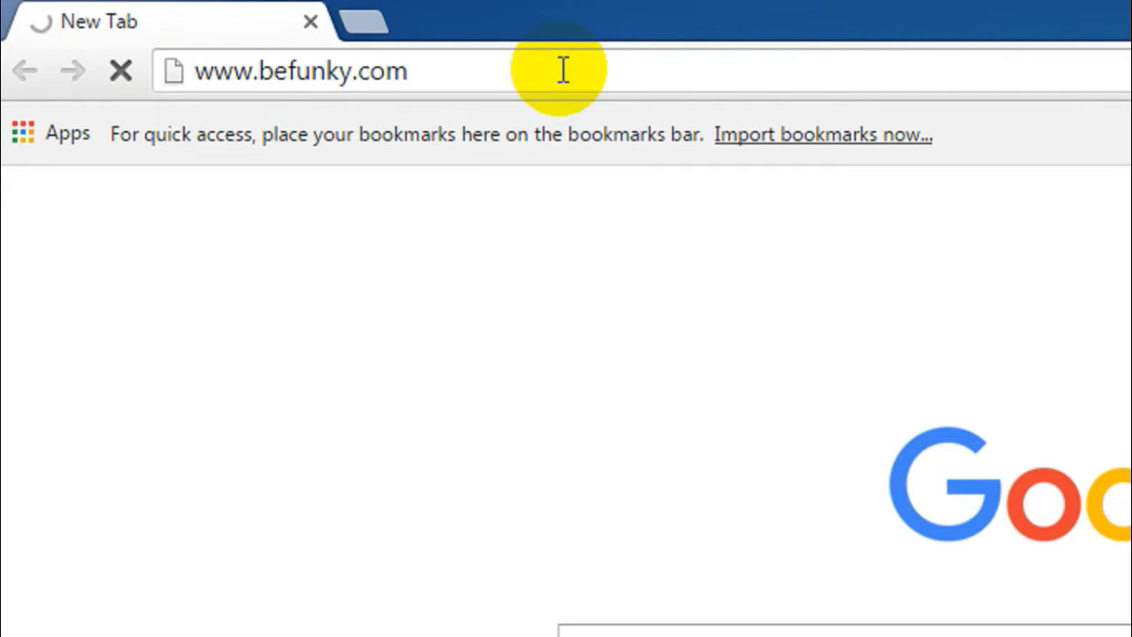
Launch BeFunky's Photo Editor from the homepage menu
{"action": "key", "text": "Return"}
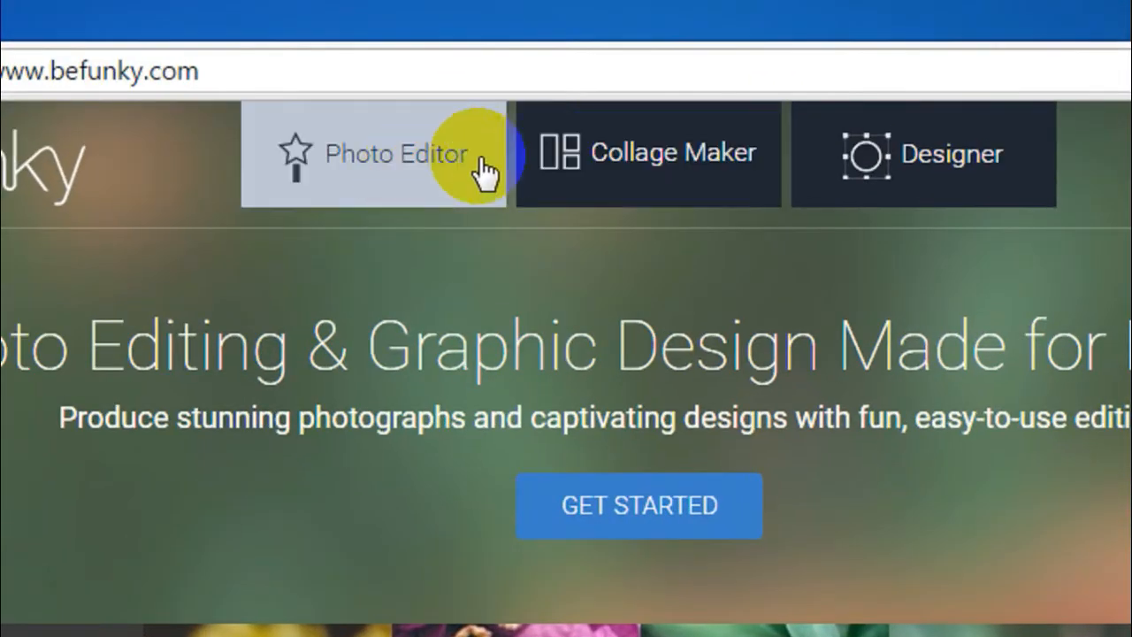
{"action": "left_click", "coordinate": [389, 177]}
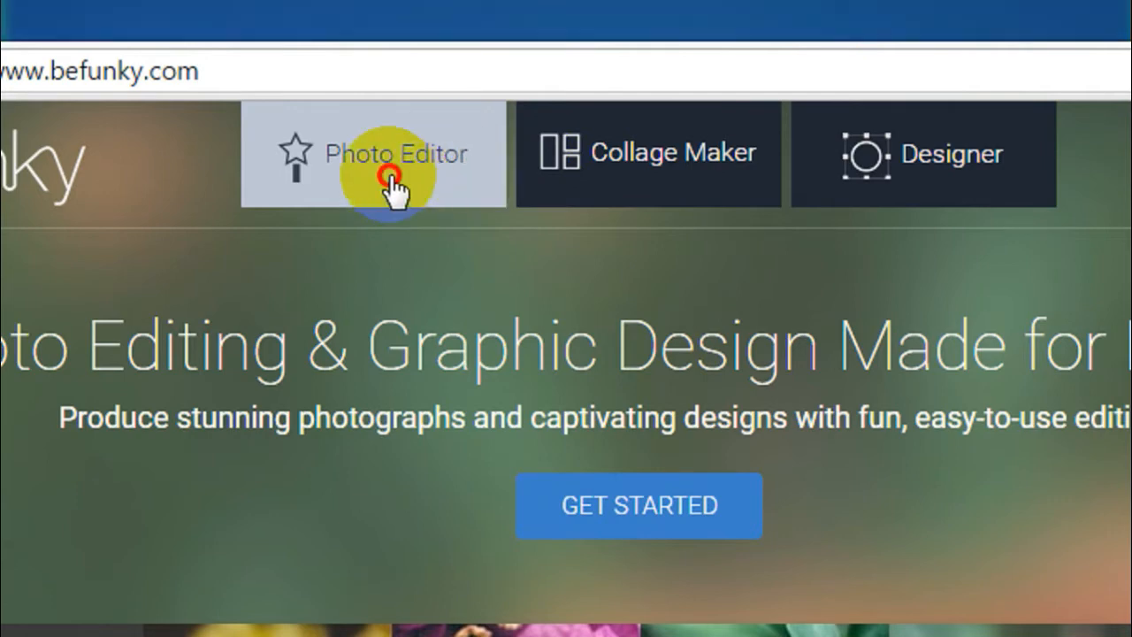
{"action": "left_click", "coordinate": [395, 153]}
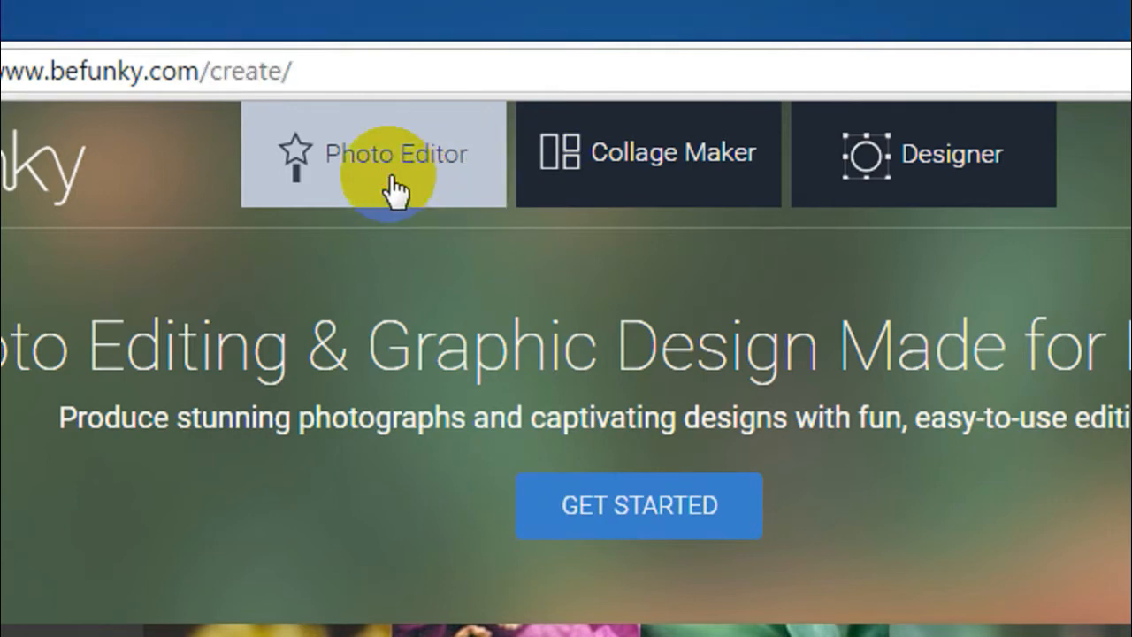
{"action": "left_click", "coordinate": [395, 153]}
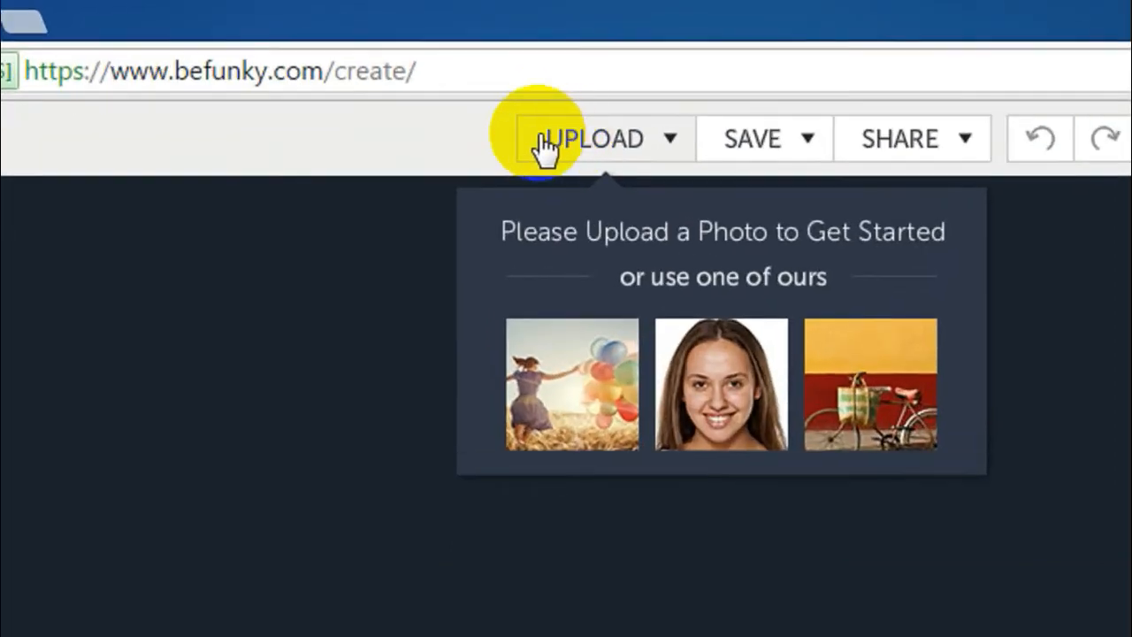
{"action": "mouse_move", "coordinate": [605, 154]}
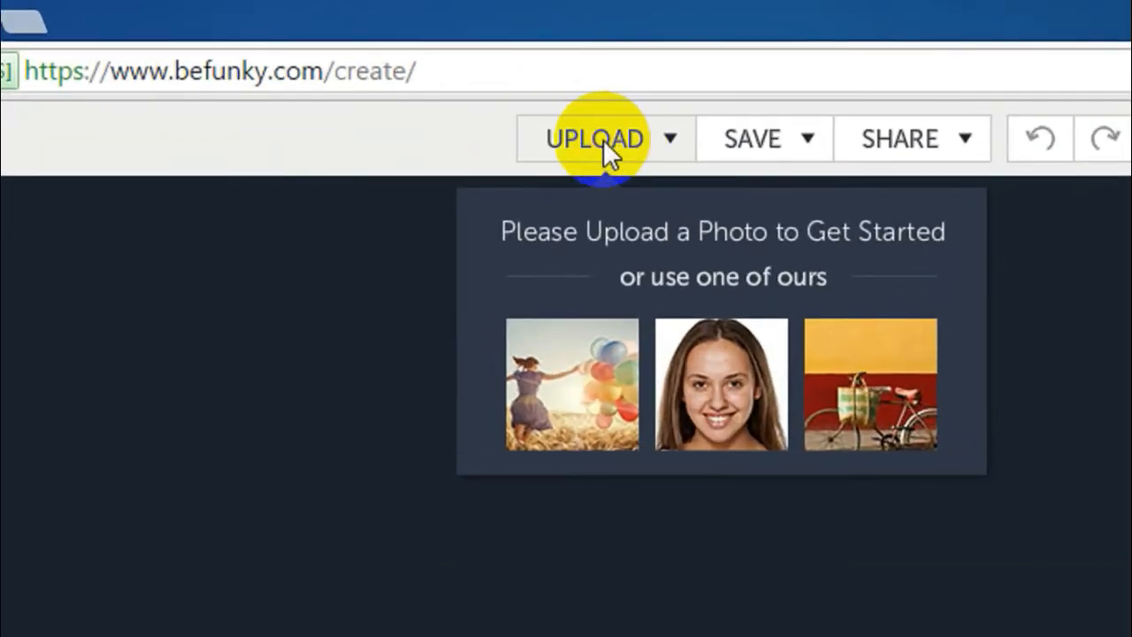
Upload the 'cute puppy1' image from the computer into the editor
{"action": "left_click", "coordinate": [594, 138]}
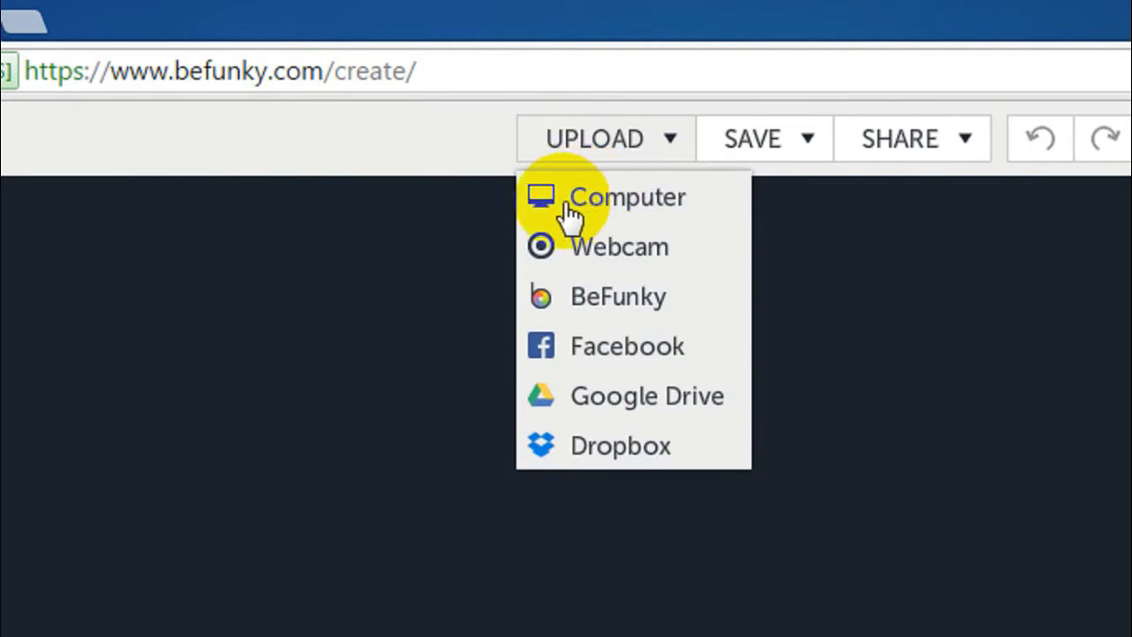
{"action": "mouse_move", "coordinate": [606, 207]}
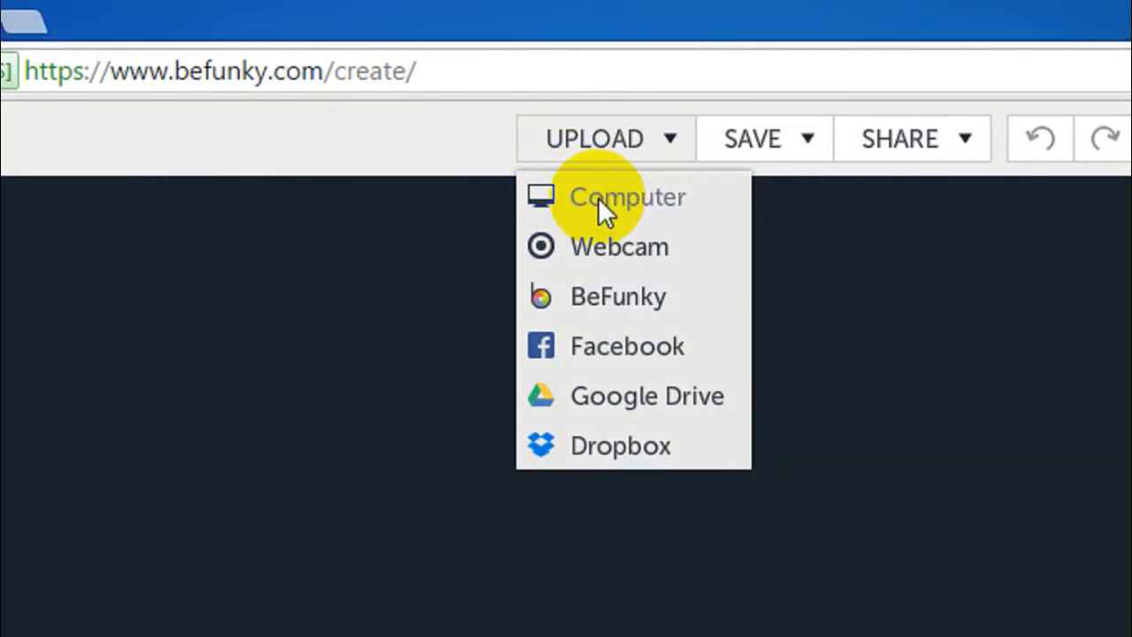
{"action": "left_click", "coordinate": [627, 196]}
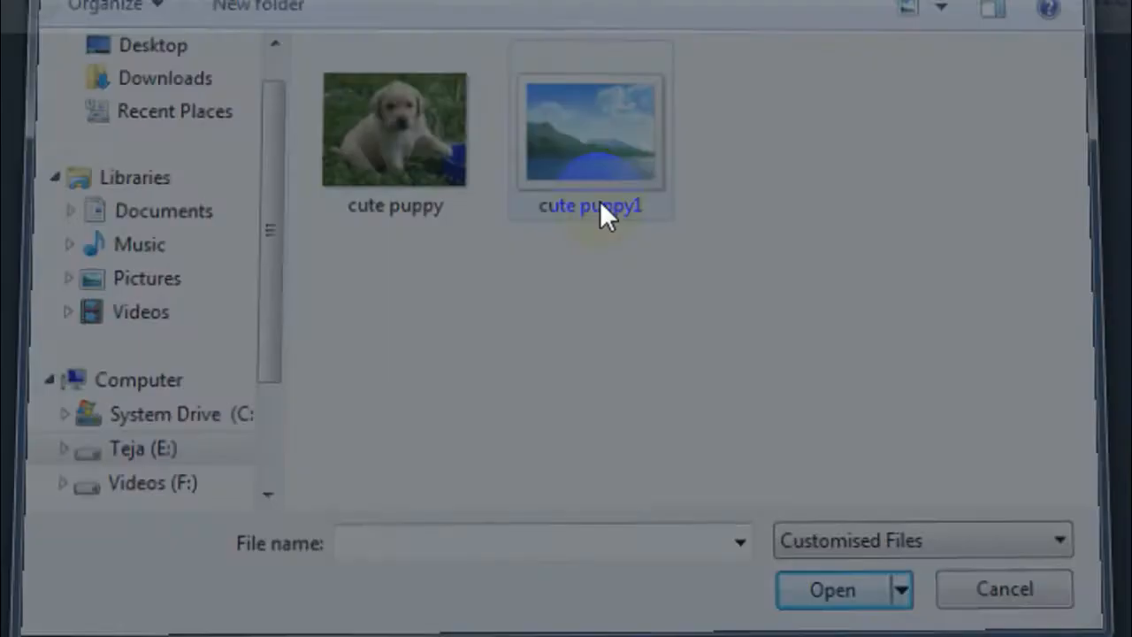
{"action": "left_click", "coordinate": [830, 589]}
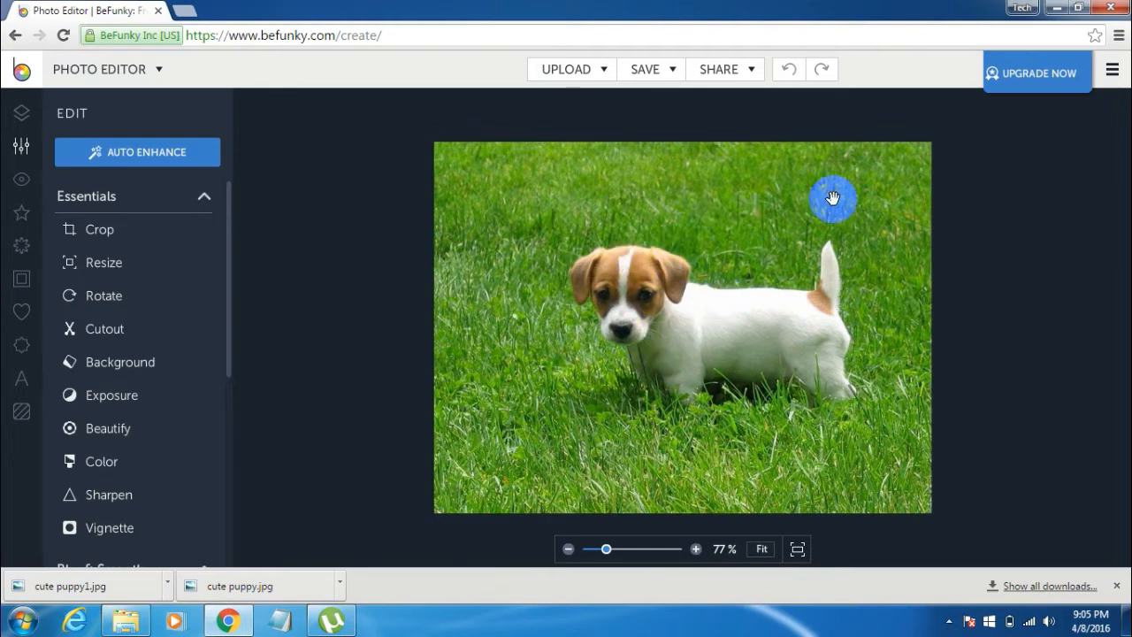
{"action": "mouse_move", "coordinate": [707, 227]}
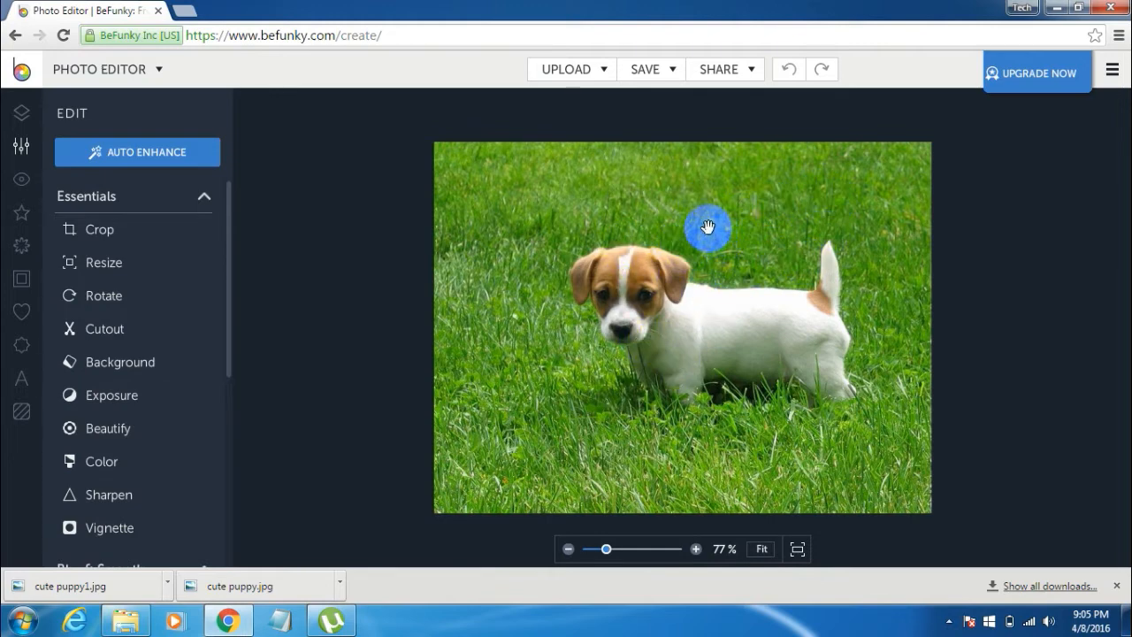
{"action": "mouse_move", "coordinate": [307, 265]}
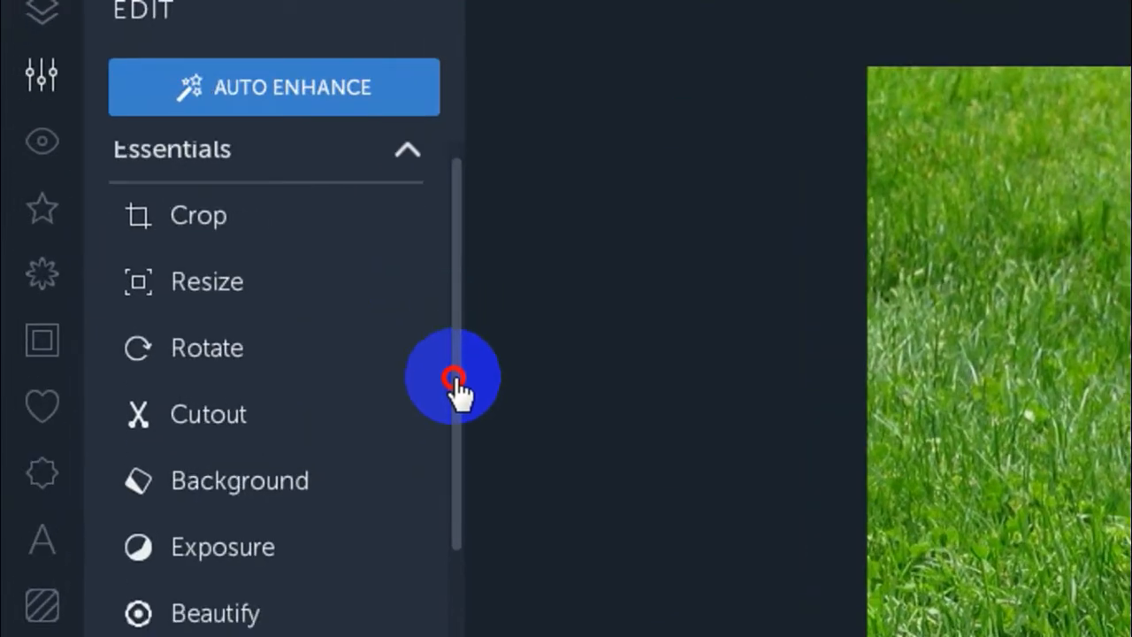
Apply the Blur effect from Blur & Smooth with the amount raised to 18
{"action": "scroll", "scroll_direction": "down", "scroll_amount": 3}
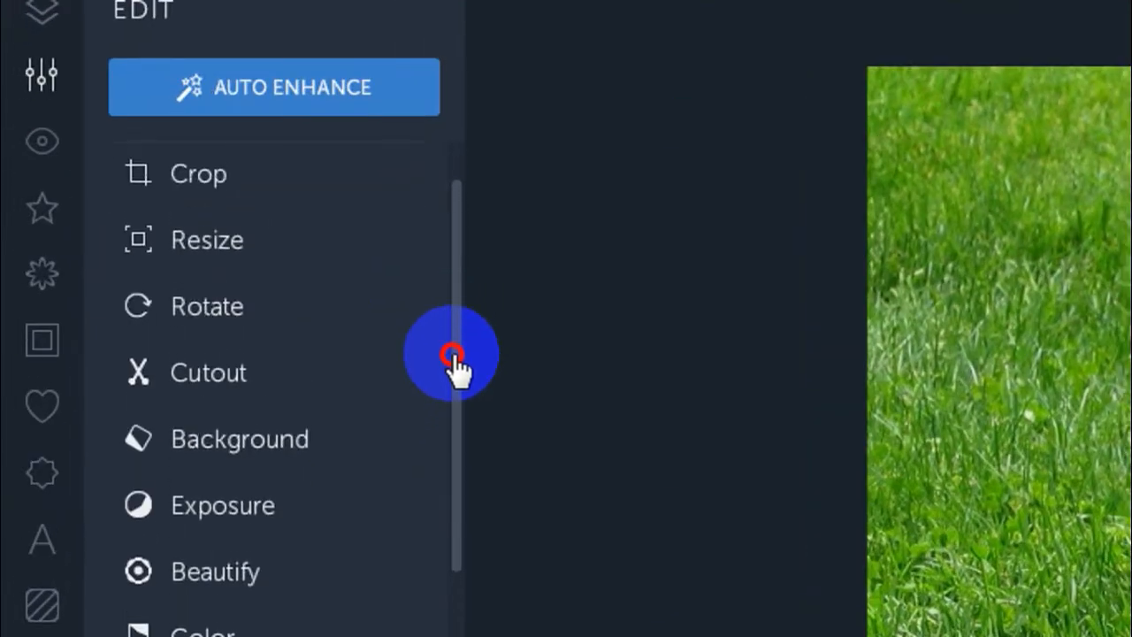
{"action": "scroll", "scroll_direction": "down", "scroll_amount": 3}
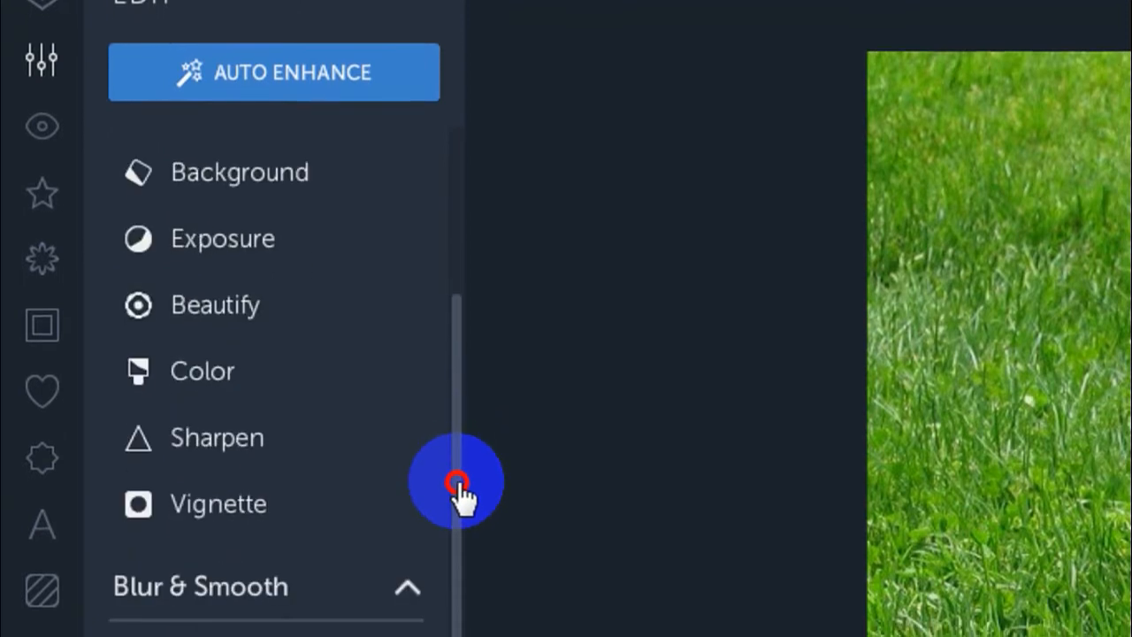
{"action": "scroll", "scroll_direction": "down", "scroll_amount": 3}
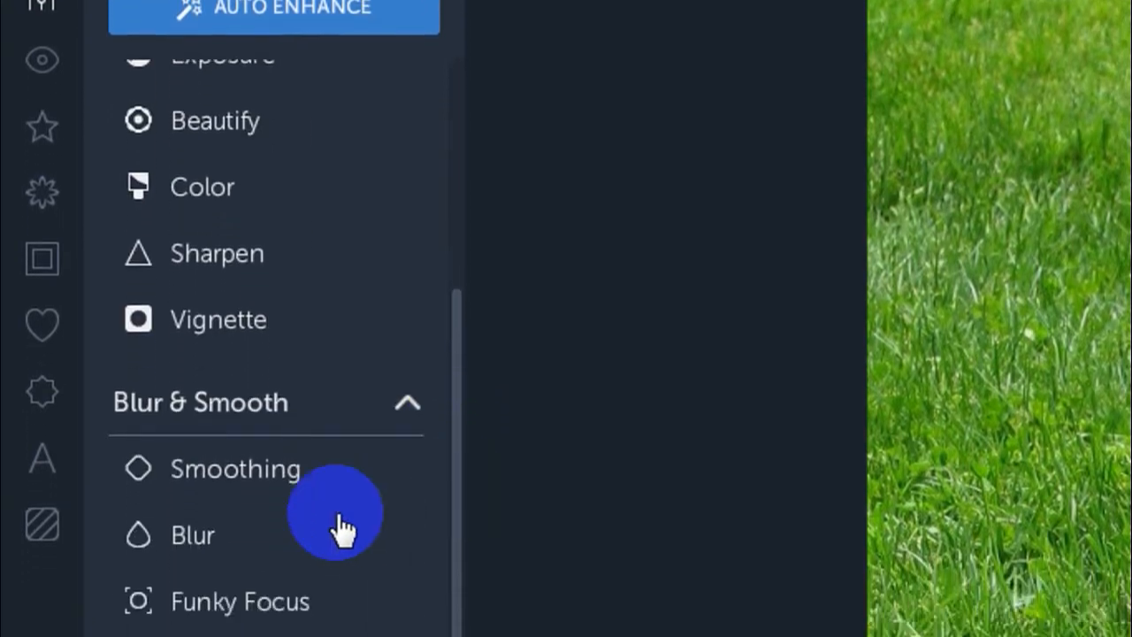
{"action": "scroll", "scroll_direction": "down", "scroll_amount": 3}
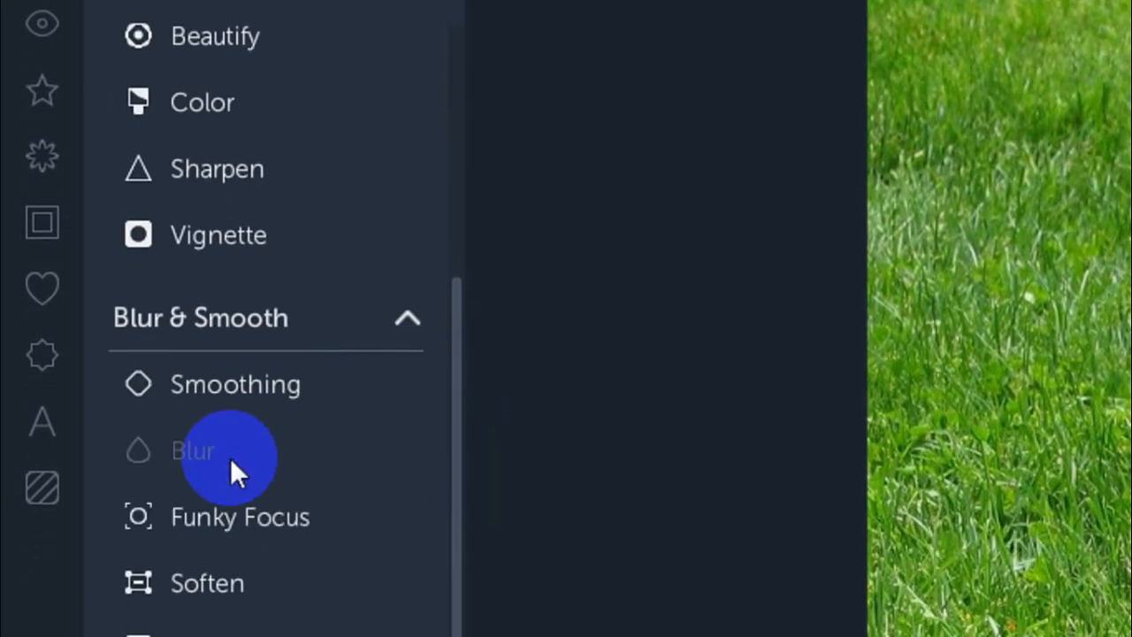
{"action": "left_click", "coordinate": [191, 450]}
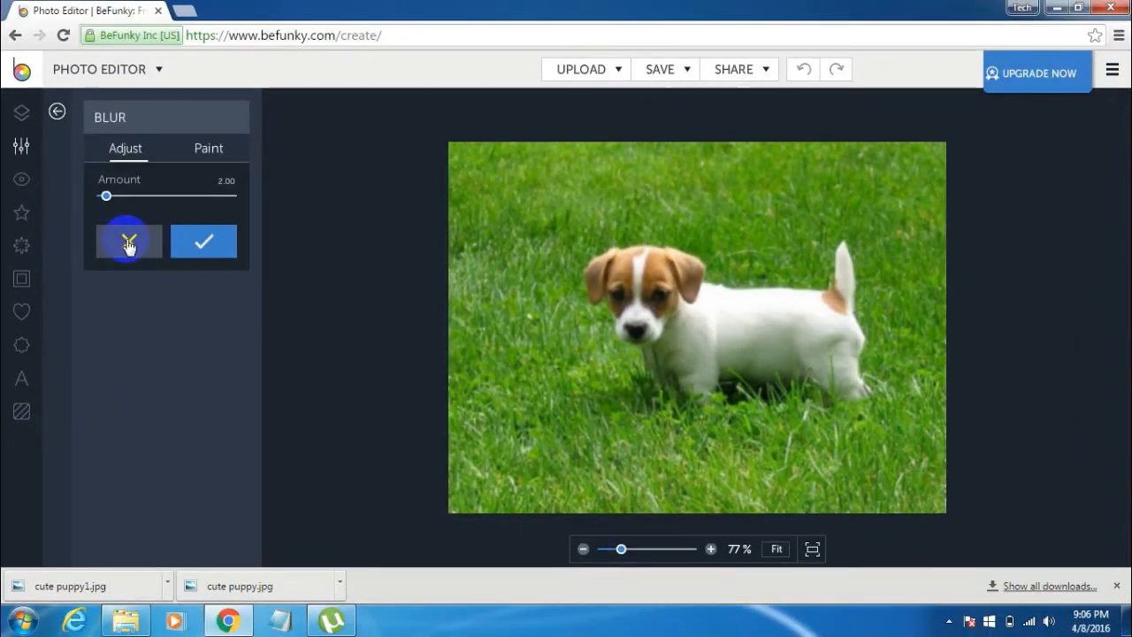
{"action": "mouse_move", "coordinate": [159, 196]}
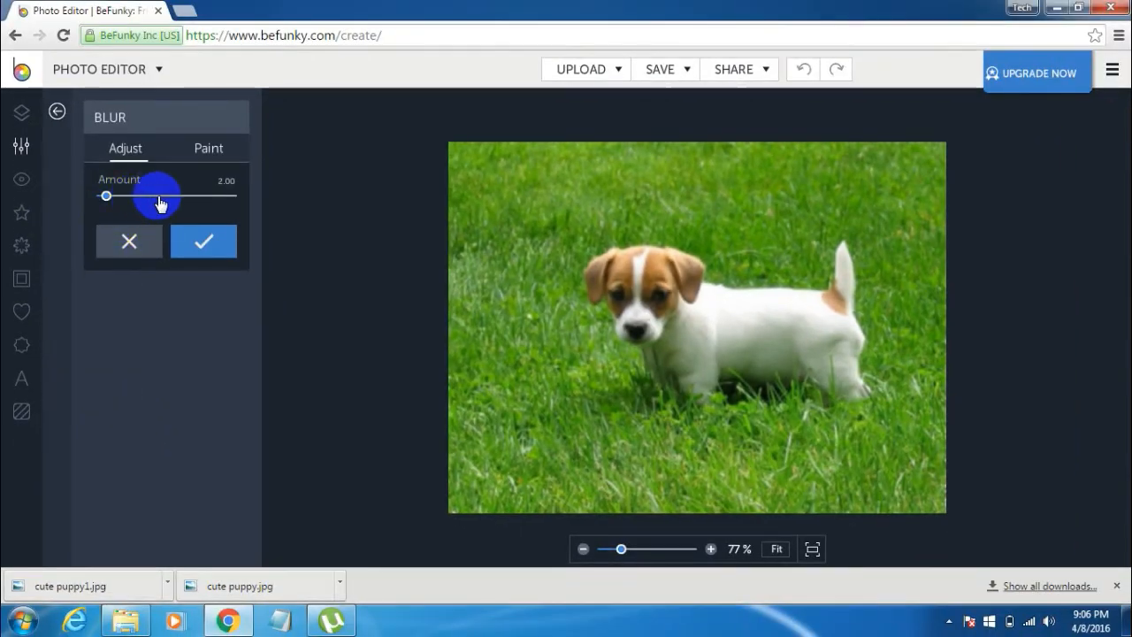
{"action": "left_click_drag", "start_coordinate": [106, 196], "coordinate": [157, 196]}
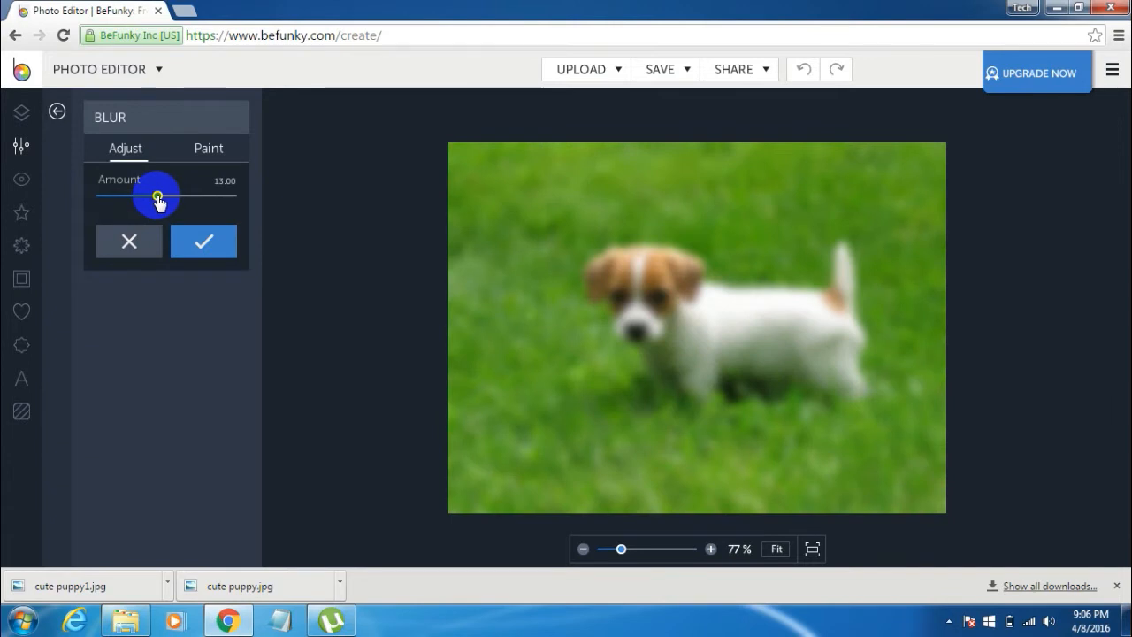
{"action": "left_click_drag", "start_coordinate": [158, 195], "coordinate": [175, 195]}
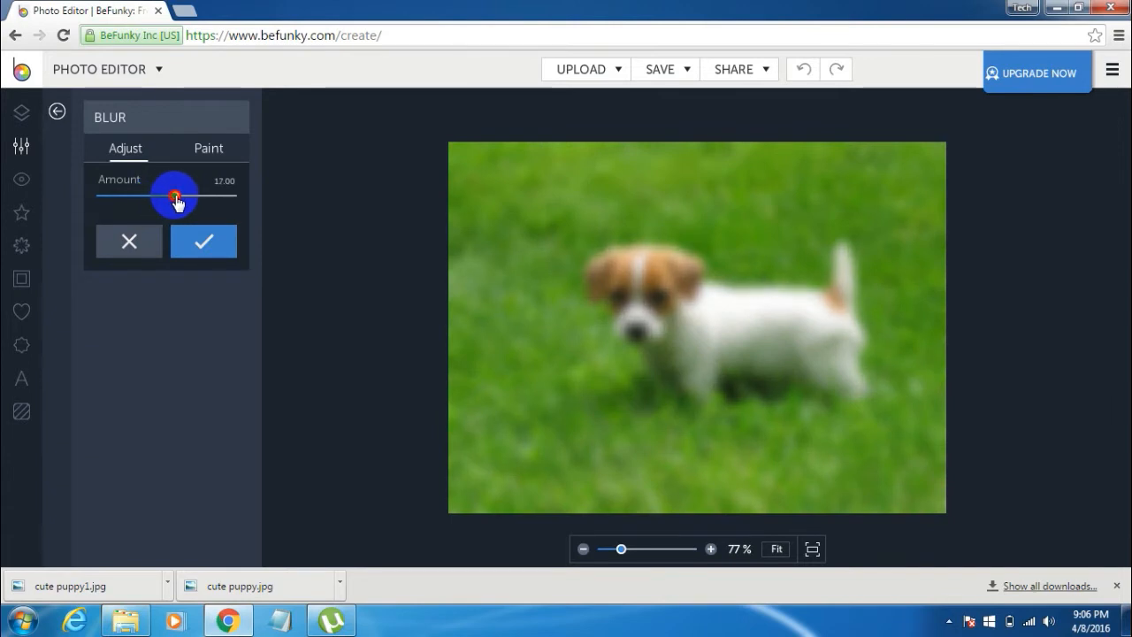
{"action": "left_click_drag", "start_coordinate": [175, 196], "coordinate": [181, 196]}
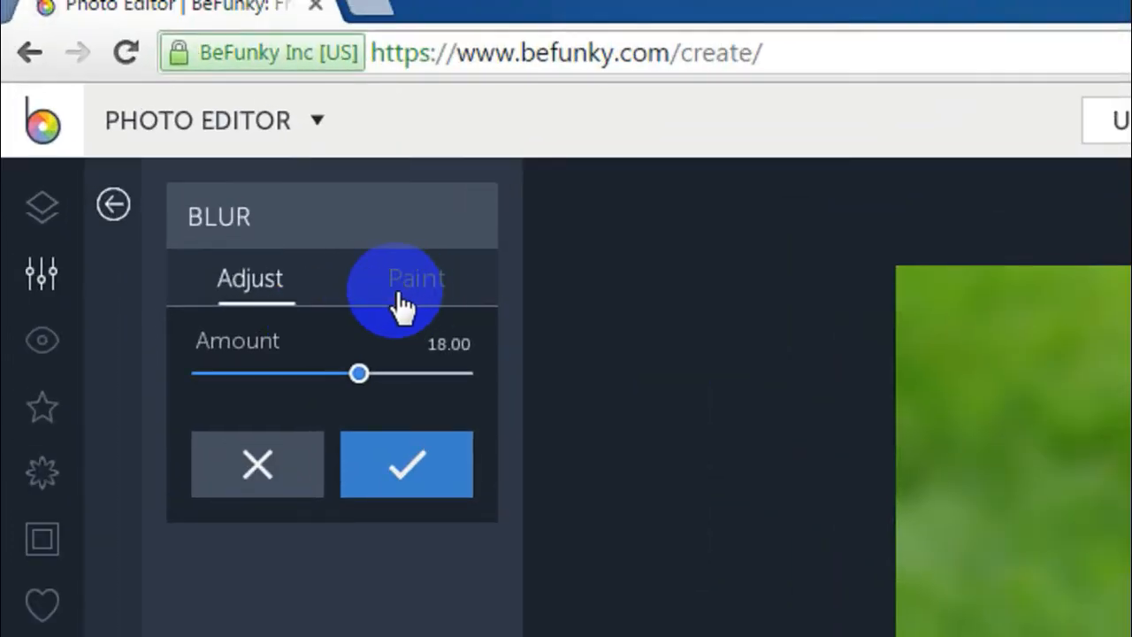
Switch Blur to paint mode, set brush size 35, and paint the puppy's body sharp
{"action": "left_click", "coordinate": [416, 276]}
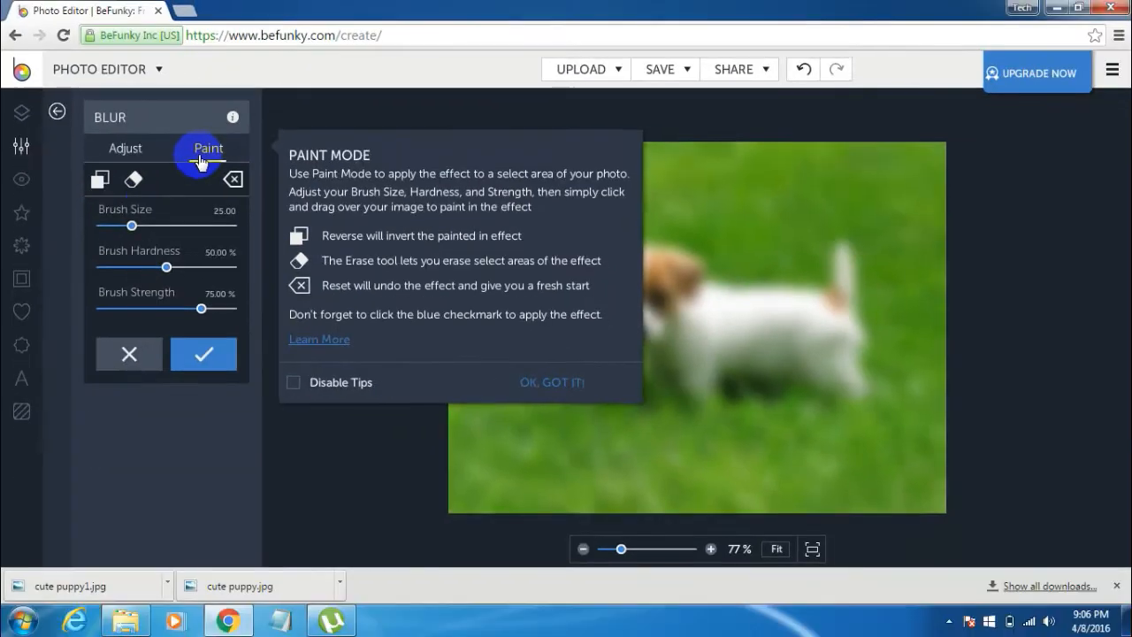
{"action": "mouse_move", "coordinate": [489, 394]}
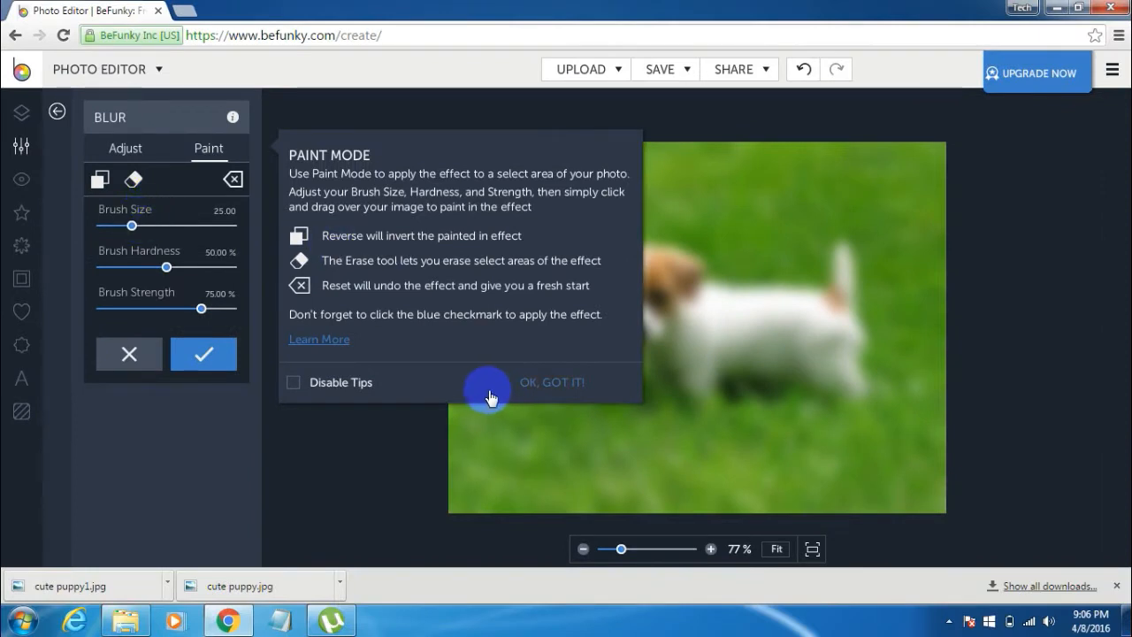
{"action": "left_click", "coordinate": [551, 382]}
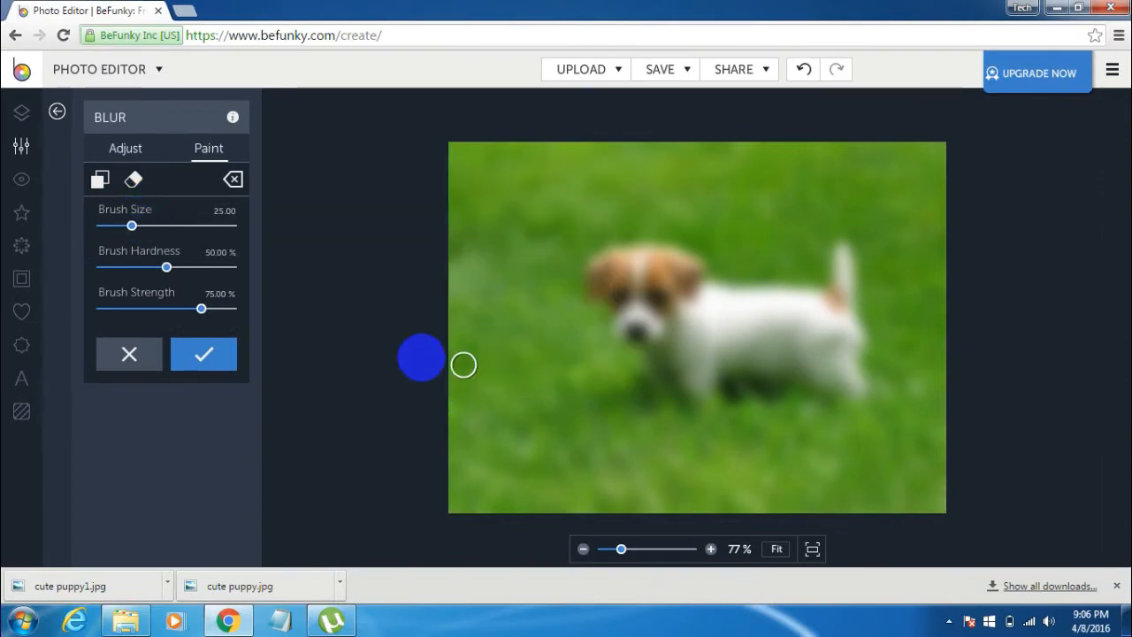
{"action": "left_click_drag", "start_coordinate": [130, 225], "coordinate": [146, 225]}
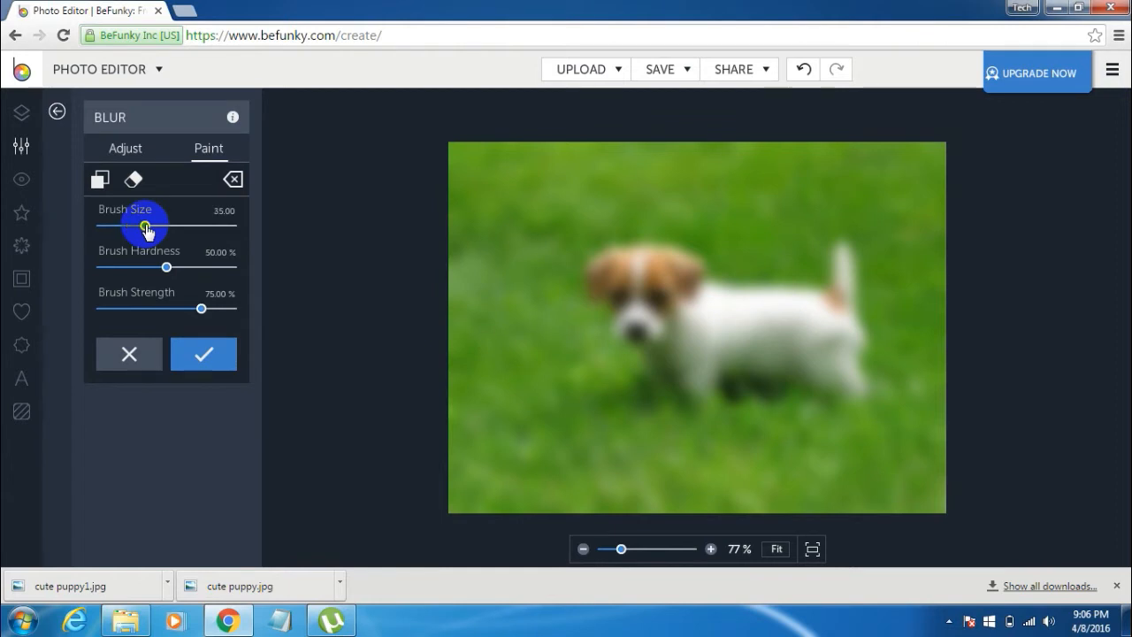
{"action": "mouse_move", "coordinate": [639, 290]}
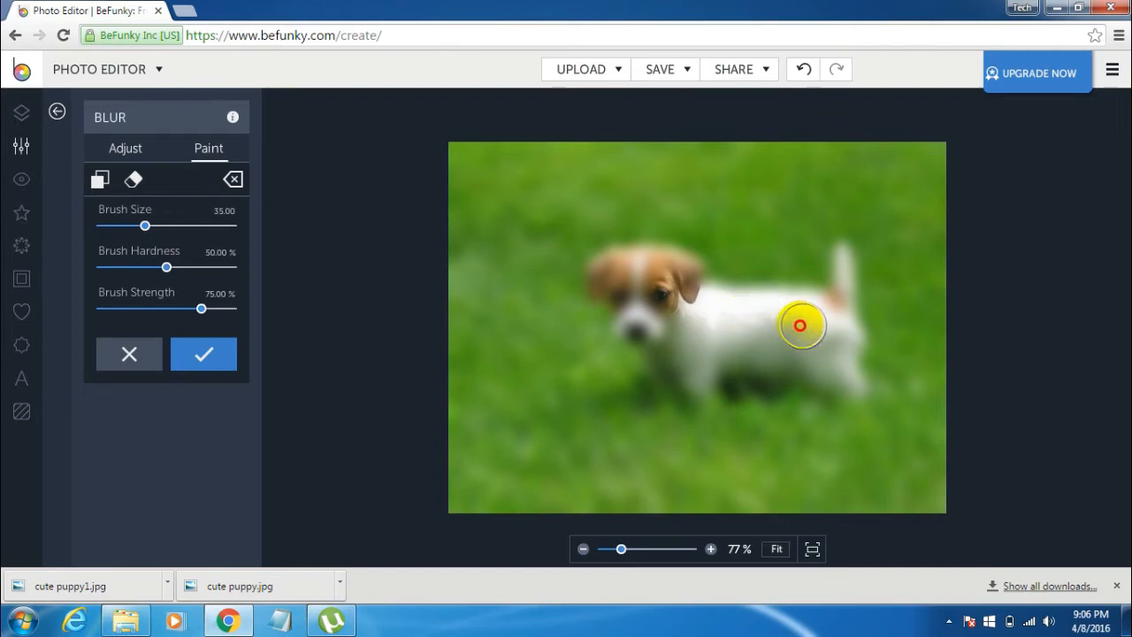
{"action": "mouse_move", "coordinate": [700, 330]}
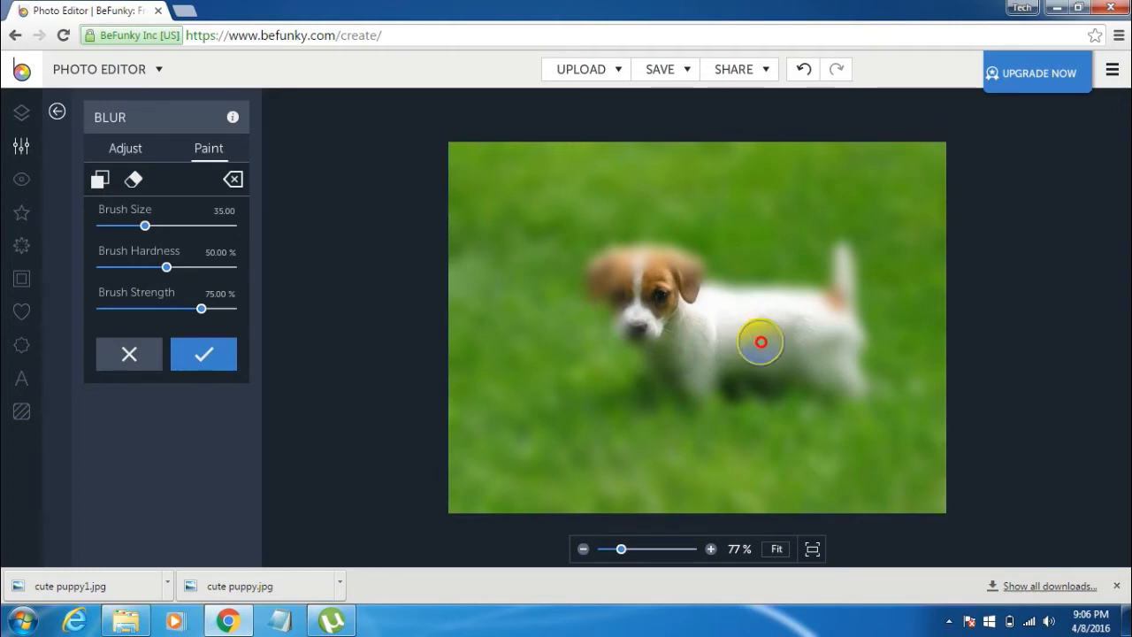
{"action": "mouse_move", "coordinate": [705, 337]}
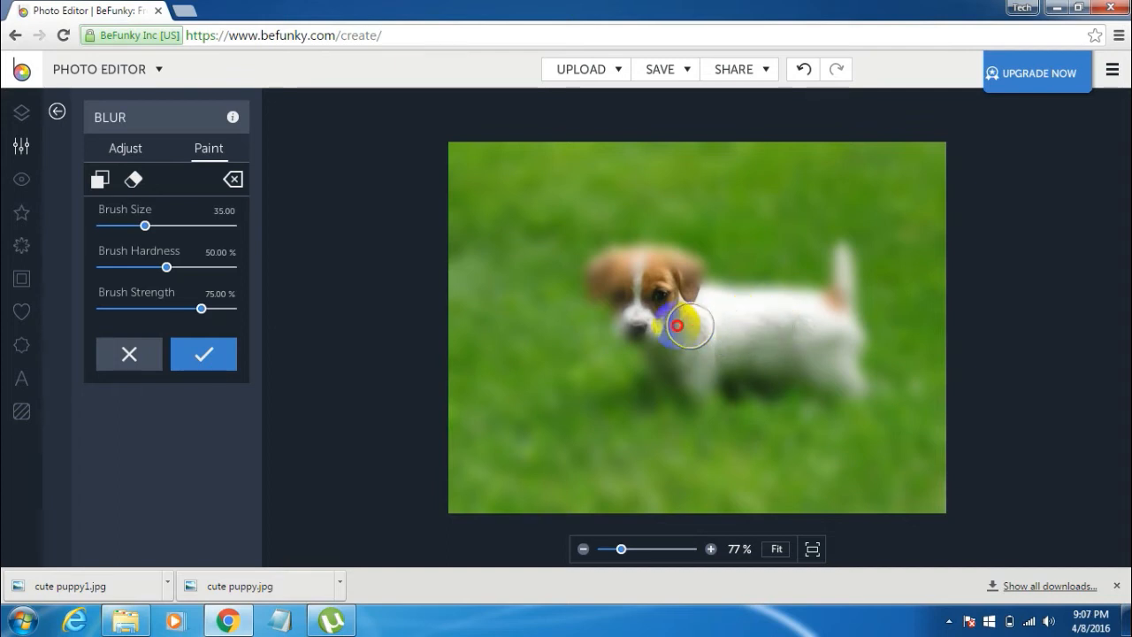
{"action": "left_click_drag", "start_coordinate": [676, 326], "coordinate": [639, 294]}
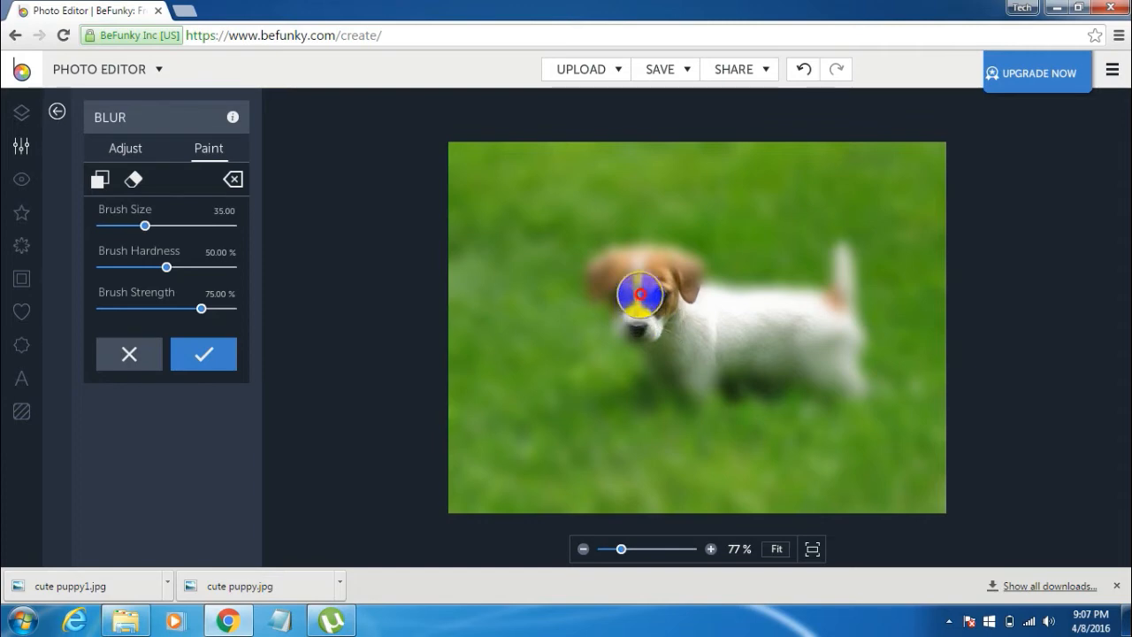
{"action": "mouse_move", "coordinate": [710, 302]}
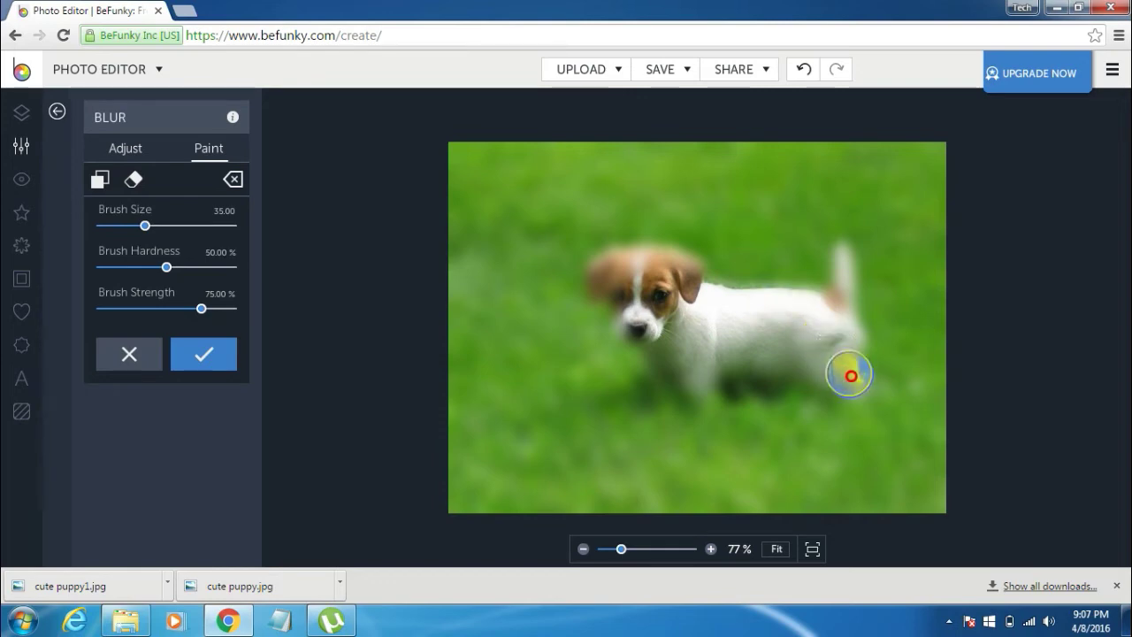
{"action": "mouse_move", "coordinate": [832, 374]}
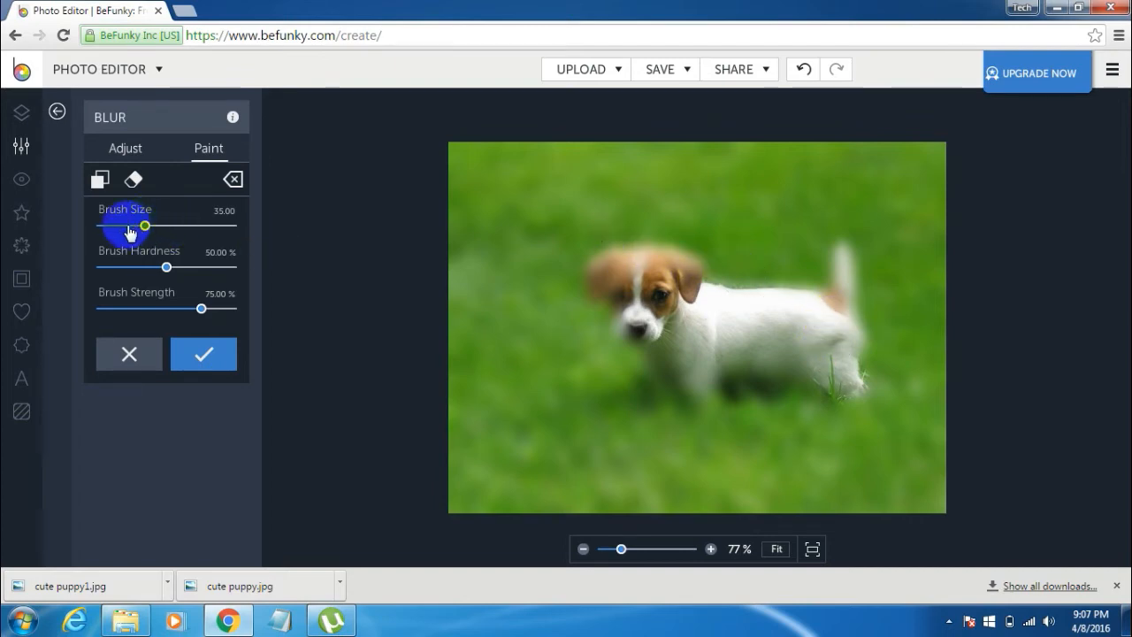
With a smaller brush, unblur the puppy's muzzle, head, chest, legs and ear
{"action": "left_click_drag", "start_coordinate": [164, 267], "coordinate": [190, 267]}
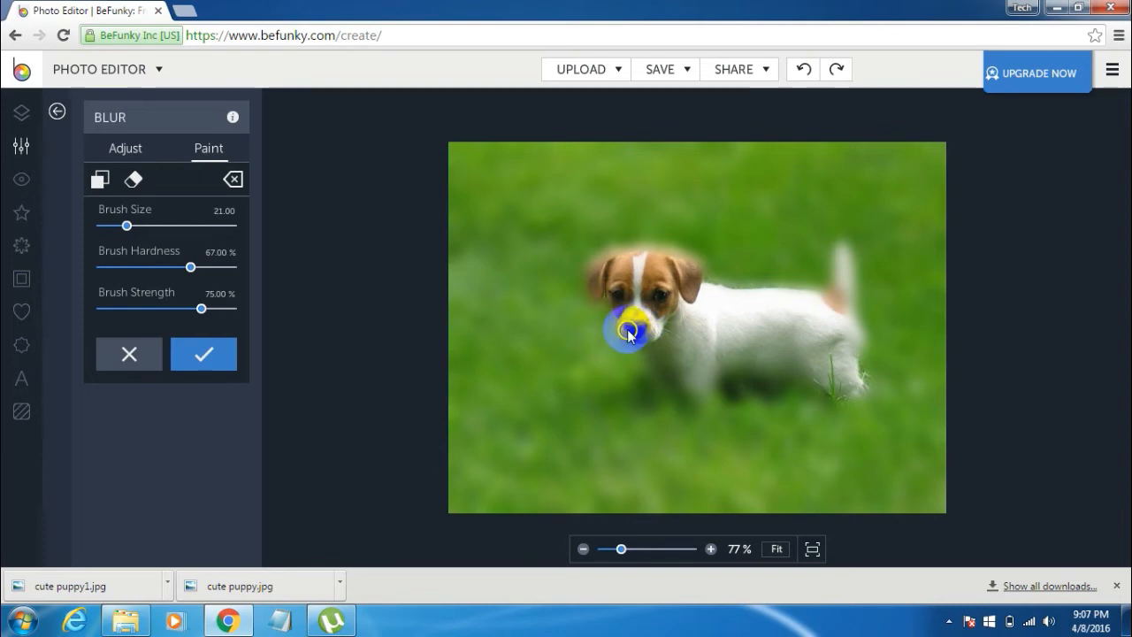
{"action": "left_click_drag", "start_coordinate": [628, 332], "coordinate": [621, 263]}
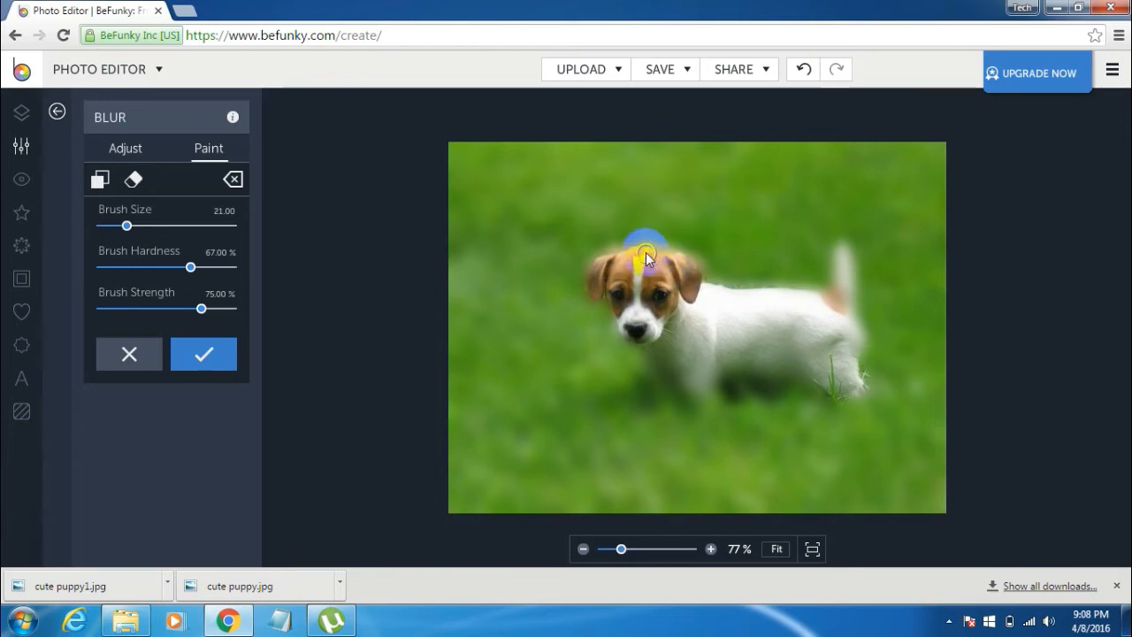
{"action": "left_click_drag", "start_coordinate": [646, 252], "coordinate": [656, 267]}
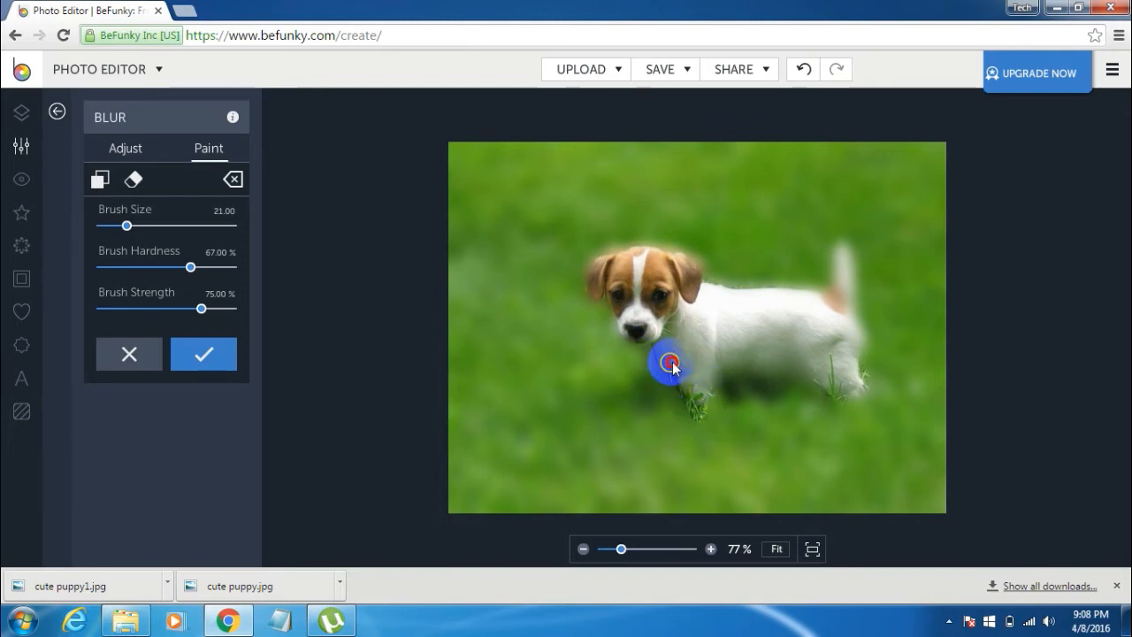
{"action": "left_click_drag", "start_coordinate": [672, 363], "coordinate": [839, 389]}
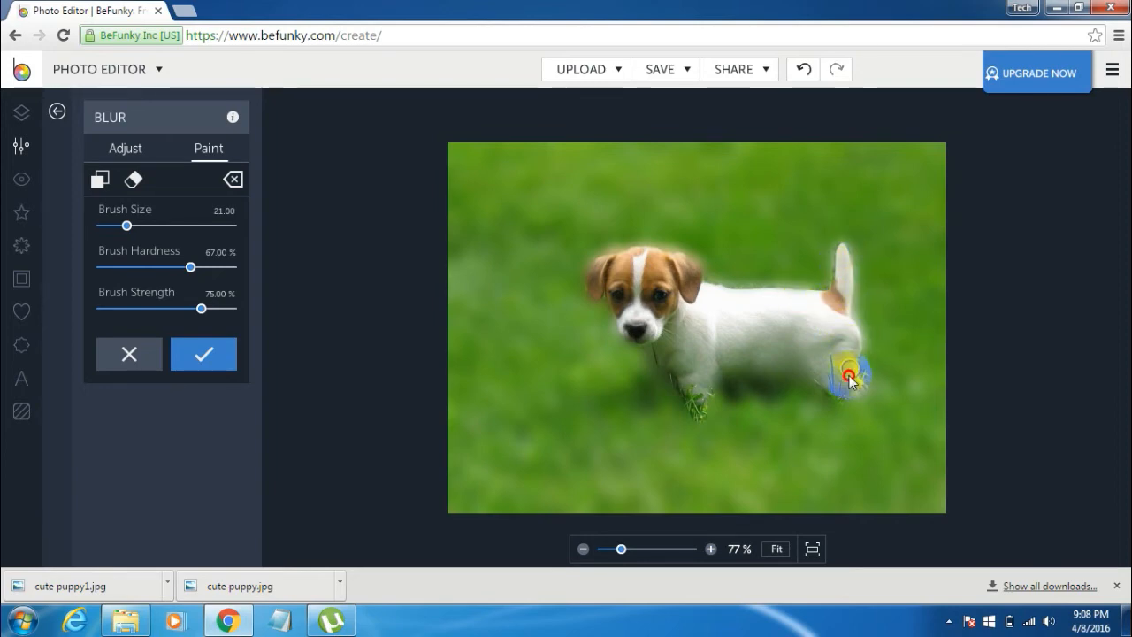
{"action": "left_click_drag", "start_coordinate": [848, 372], "coordinate": [663, 287]}
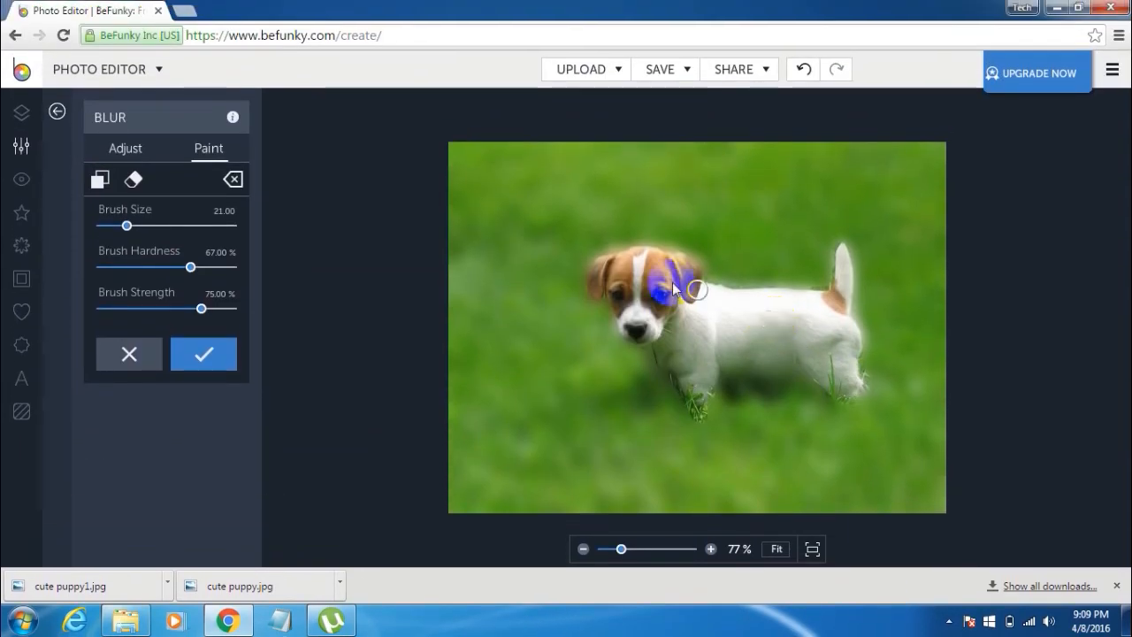
{"action": "left_click_drag", "start_coordinate": [694, 289], "coordinate": [676, 306]}
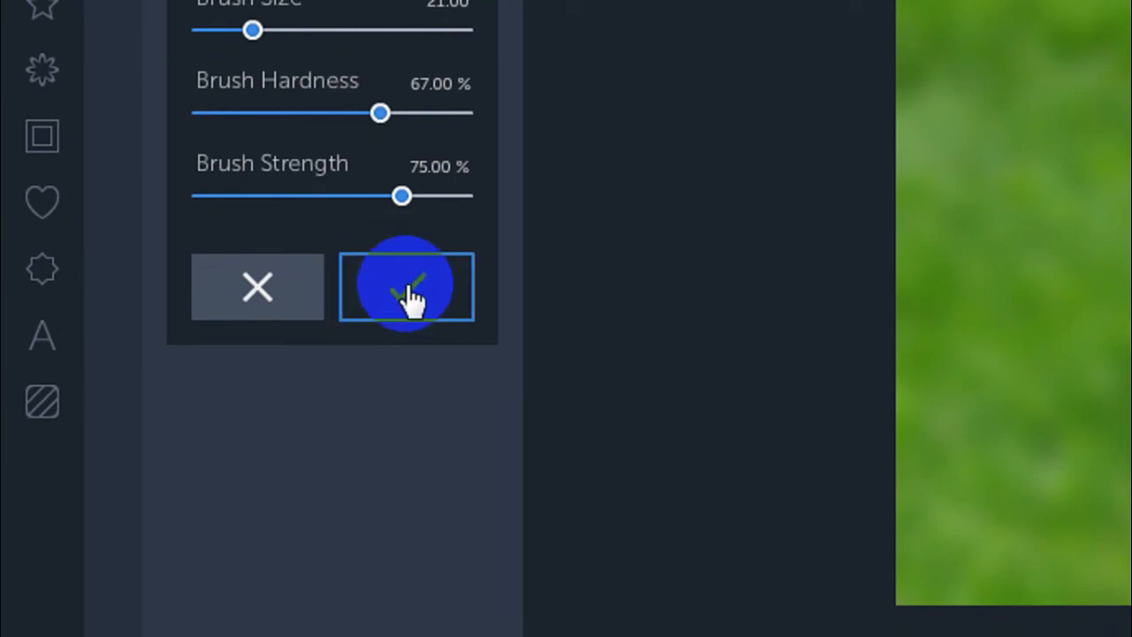
Confirm the selective blur and choose Save to Computer (cutepuppy1, JPG)
{"action": "left_click", "coordinate": [406, 285]}
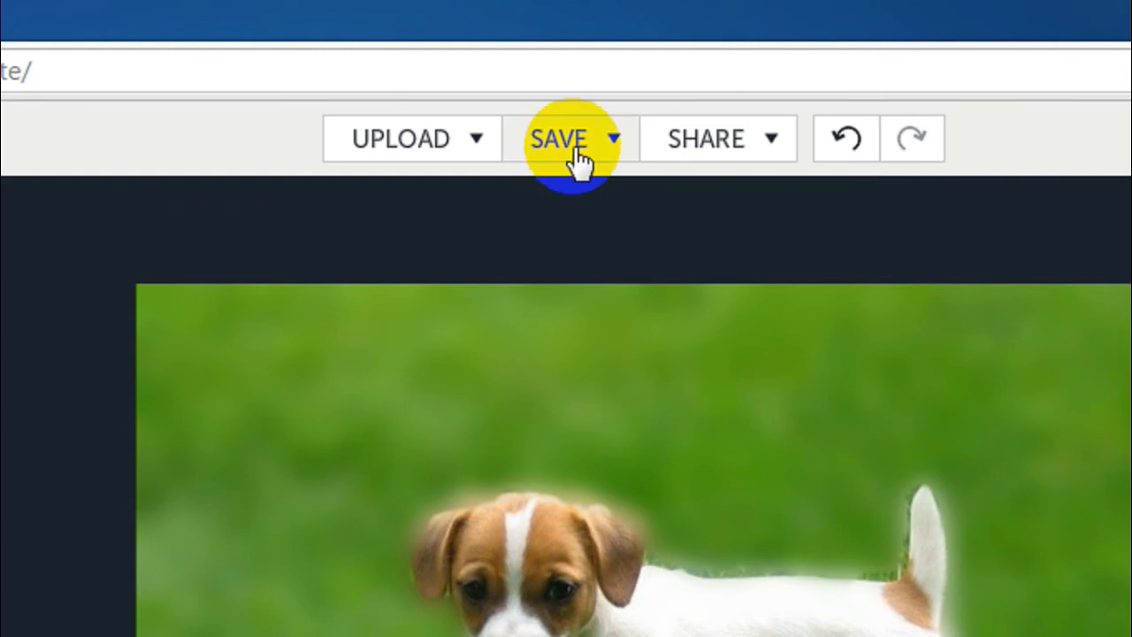
{"action": "left_click", "coordinate": [570, 138]}
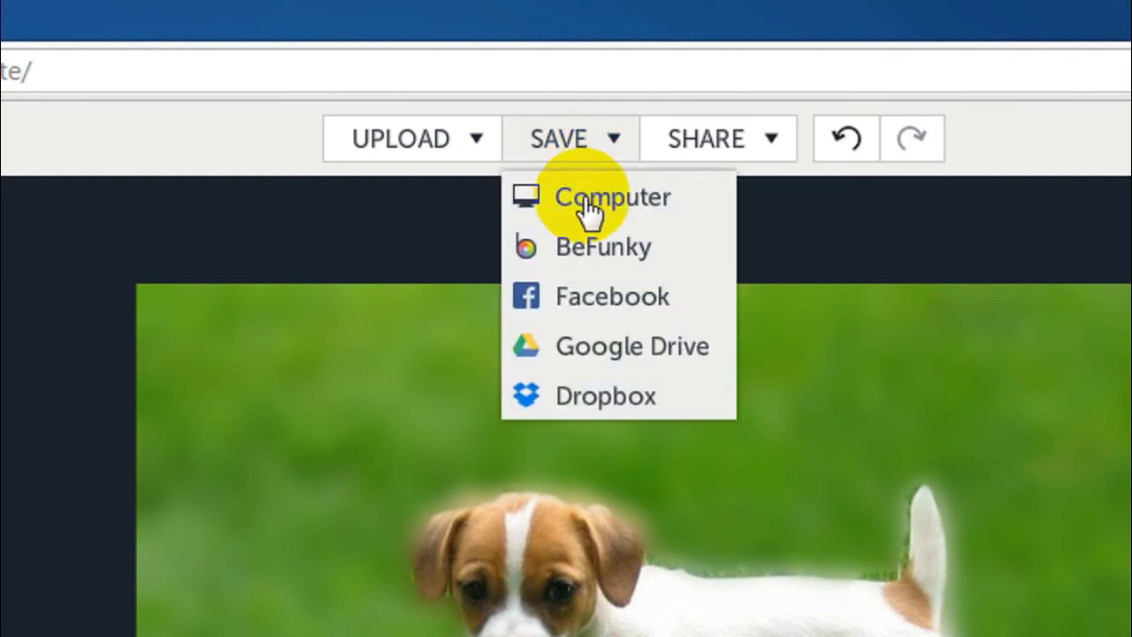
{"action": "left_click", "coordinate": [611, 196]}
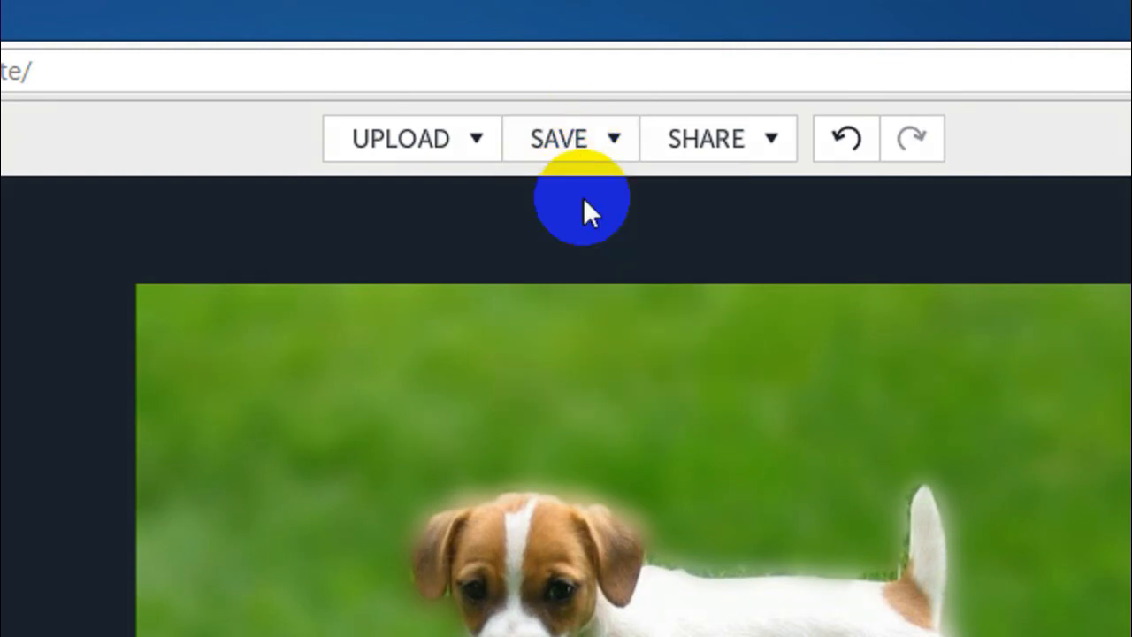
{"action": "left_click", "coordinate": [559, 138]}
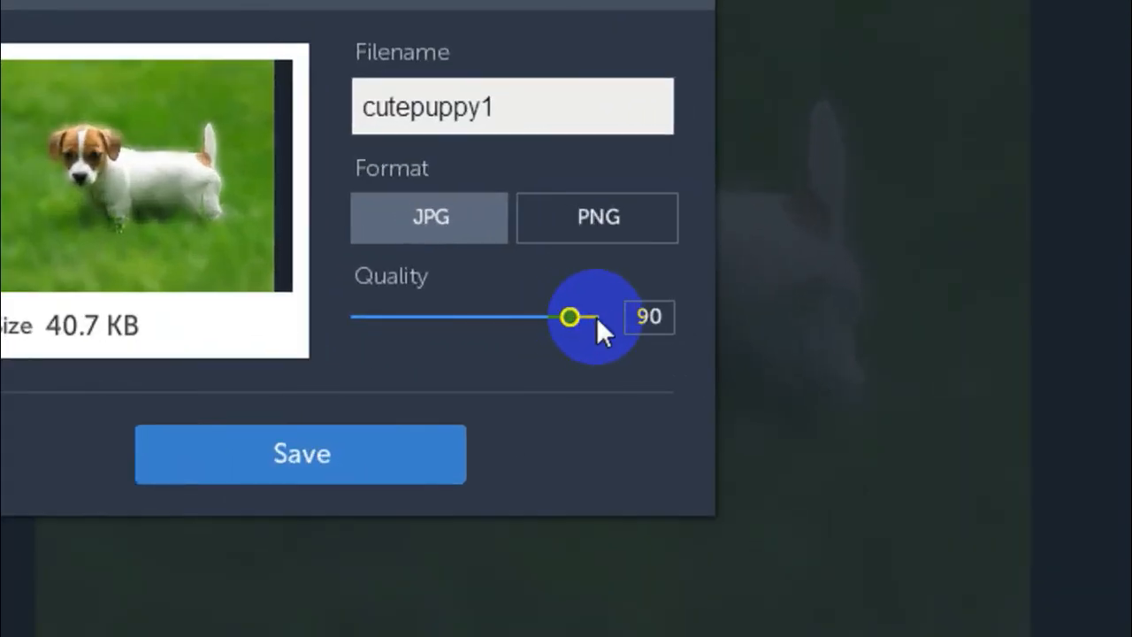
Set JPG quality to 100, rename the file 'cutee puppy_edit', and submit
{"action": "left_click_drag", "start_coordinate": [571, 316], "coordinate": [597, 317]}
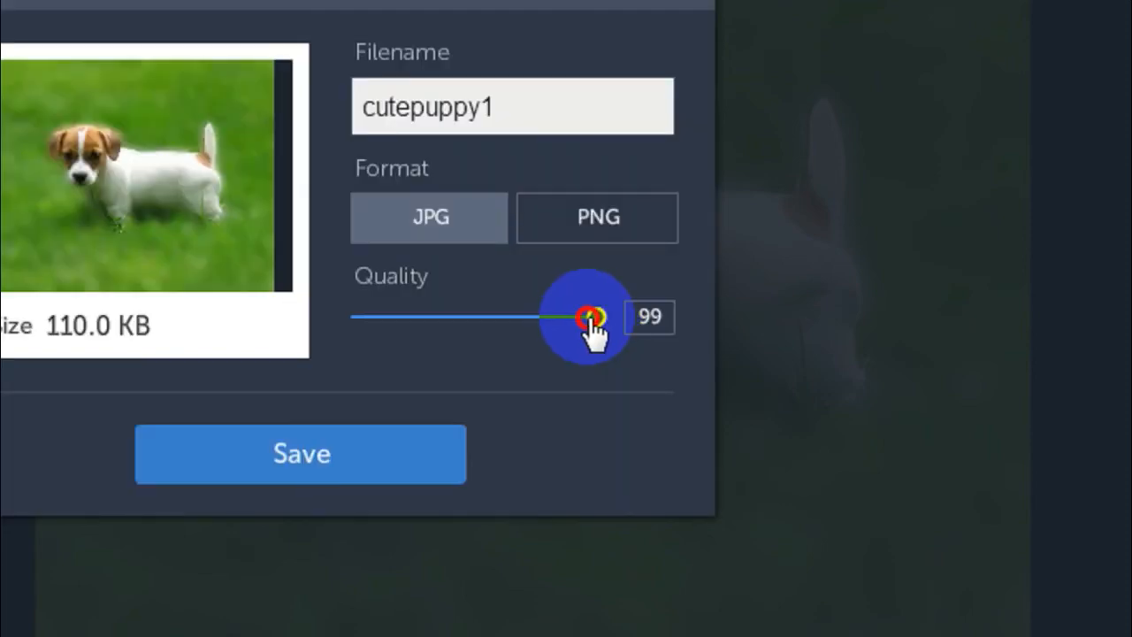
{"action": "left_click_drag", "start_coordinate": [588, 316], "coordinate": [598, 386]}
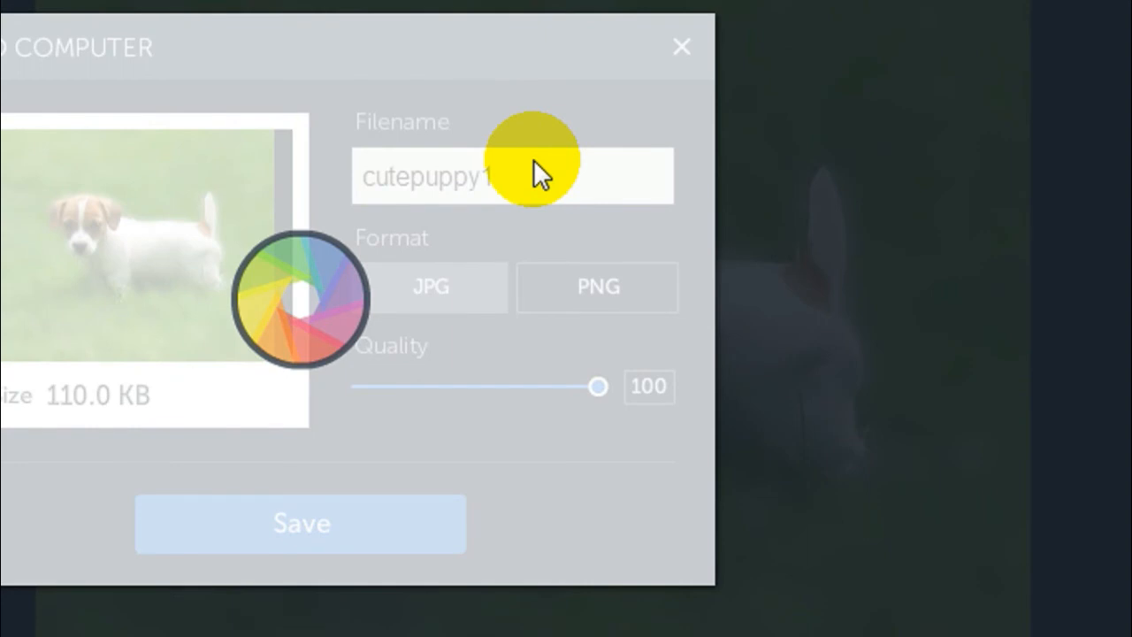
{"action": "triple_click", "coordinate": [511, 175]}
{"action": "type", "text": "cut"}
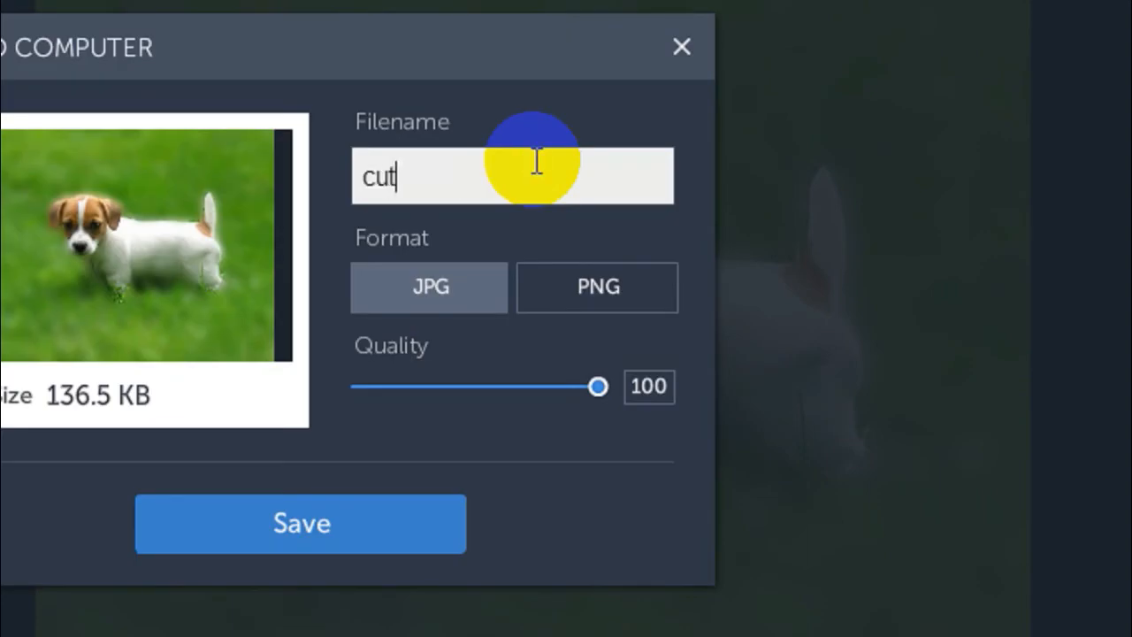
{"action": "type", "text": "ee pu"}
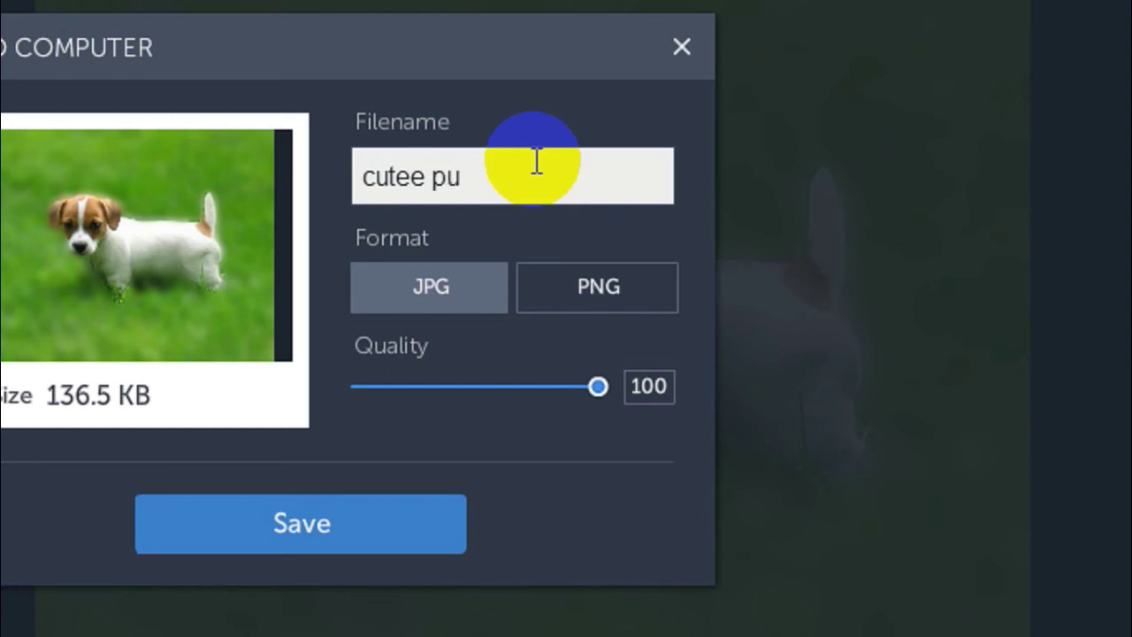
{"action": "type", "text": "ppy_e"}
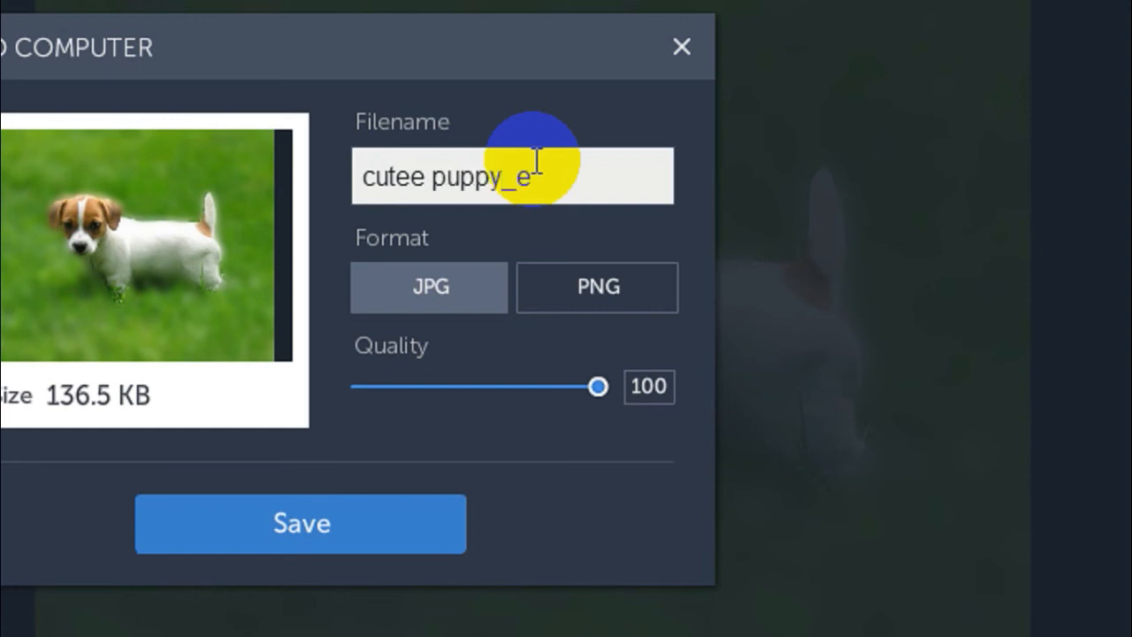
{"action": "type", "text": "dit"}
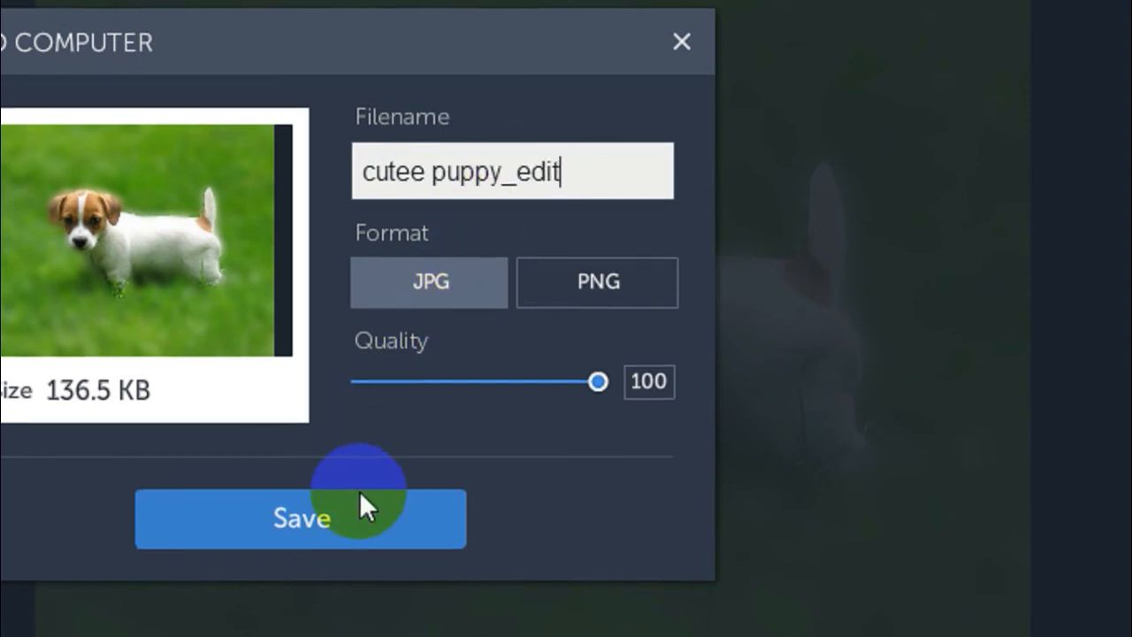
{"action": "left_click", "coordinate": [301, 517]}
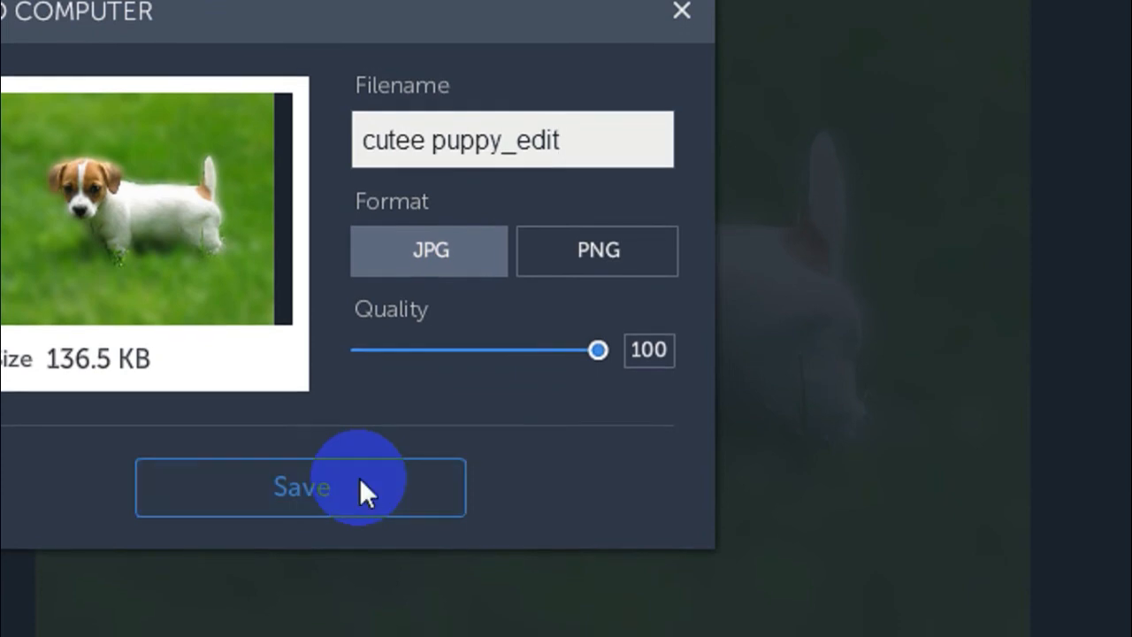
Save 'cutee puppy_edit' as a JPEG through the Windows Save As dialog
{"action": "left_click", "coordinate": [301, 486]}
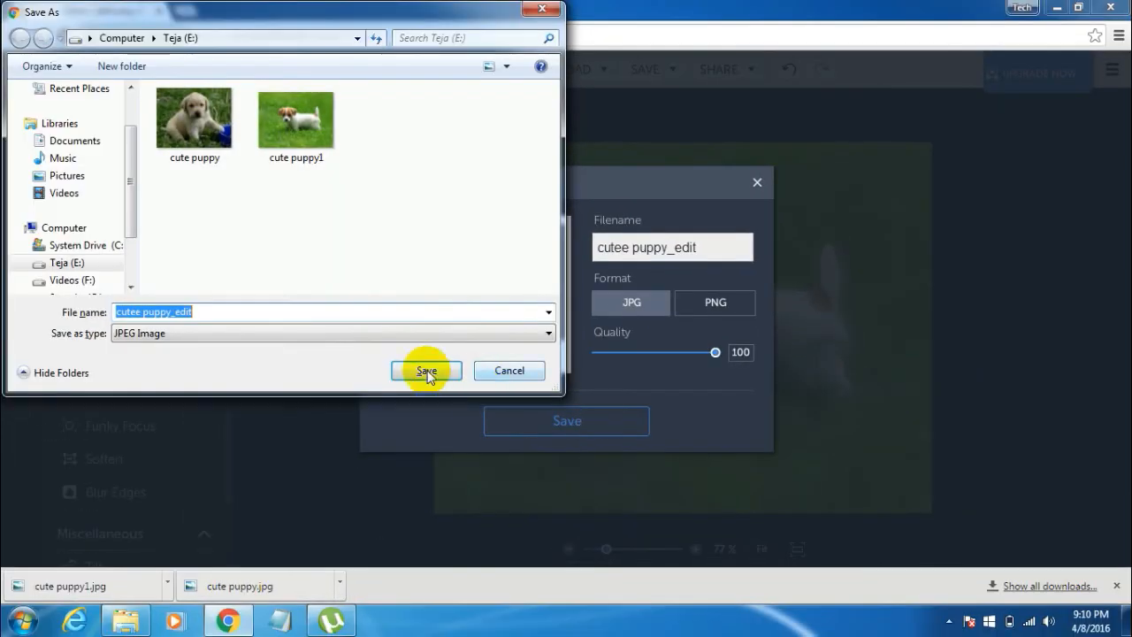
{"action": "mouse_move", "coordinate": [215, 258]}
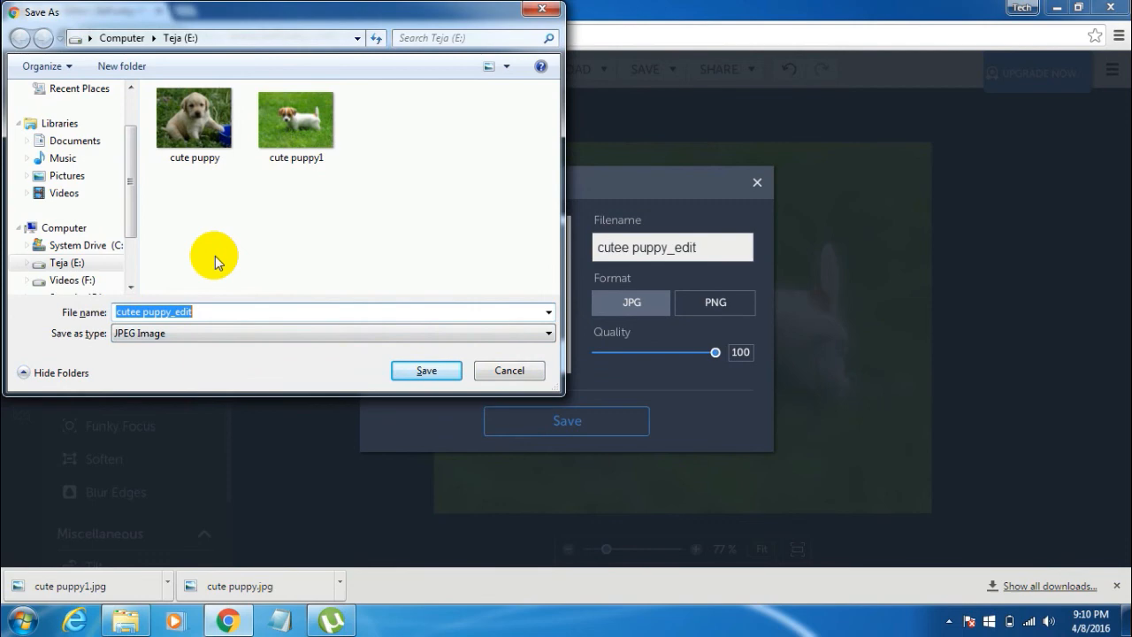
{"action": "mouse_move", "coordinate": [385, 358]}
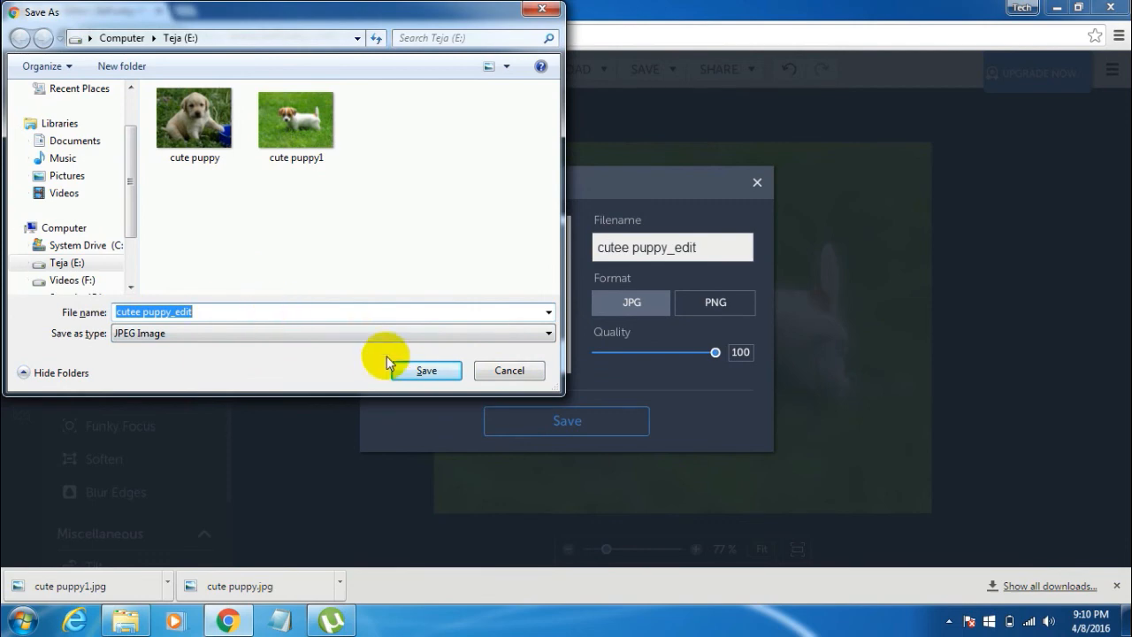
{"action": "left_click", "coordinate": [427, 370]}
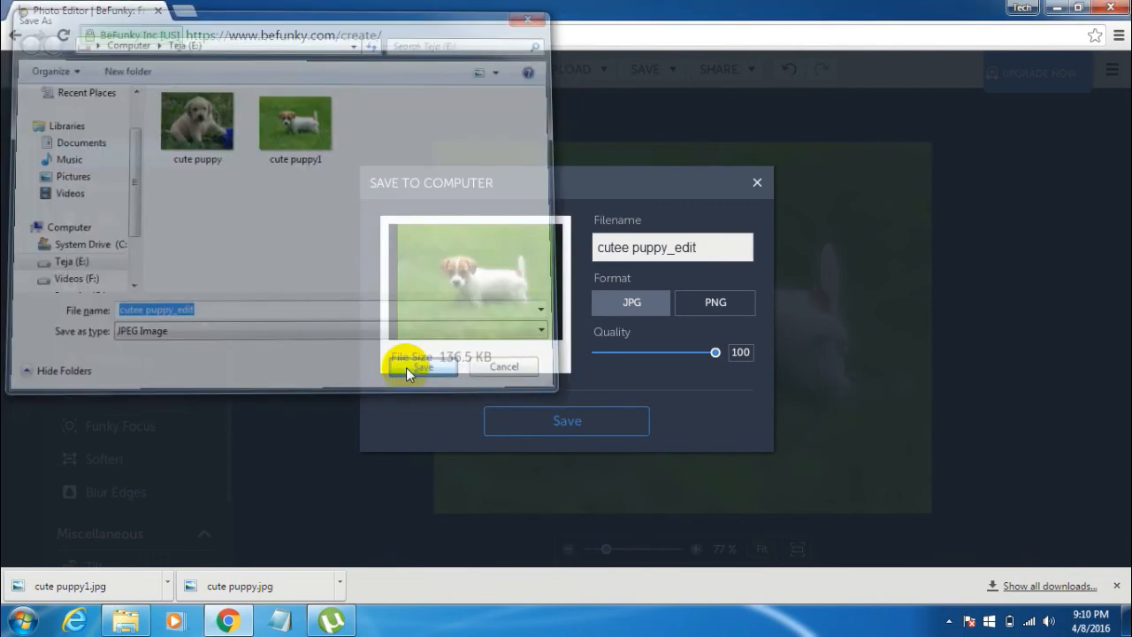
{"action": "left_click", "coordinate": [422, 366]}
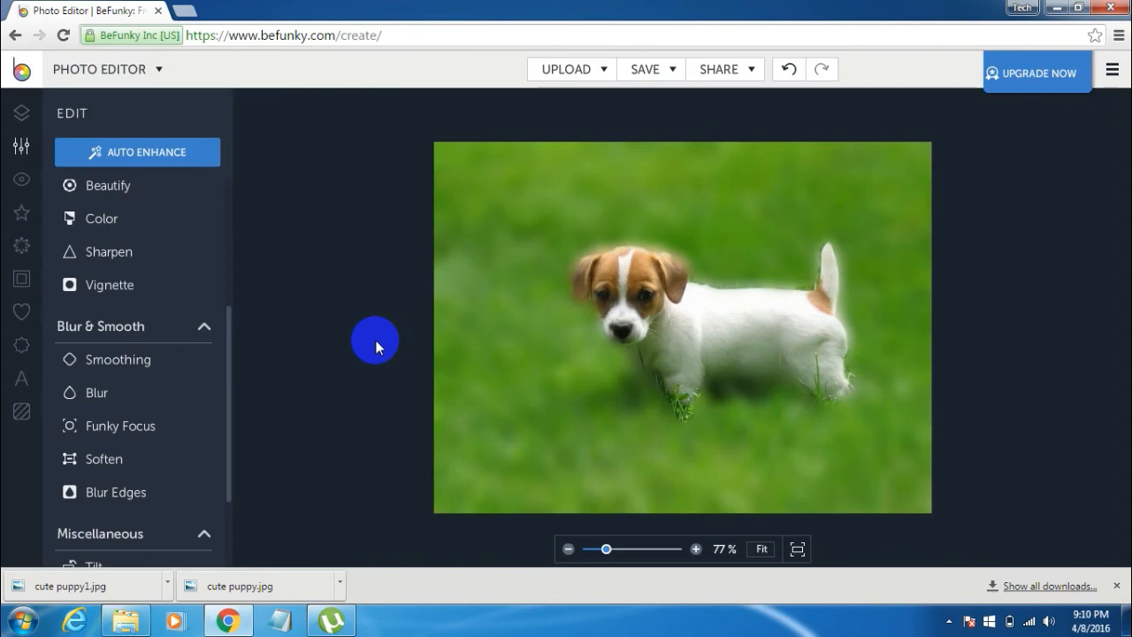
{"action": "mouse_move", "coordinate": [544, 264]}
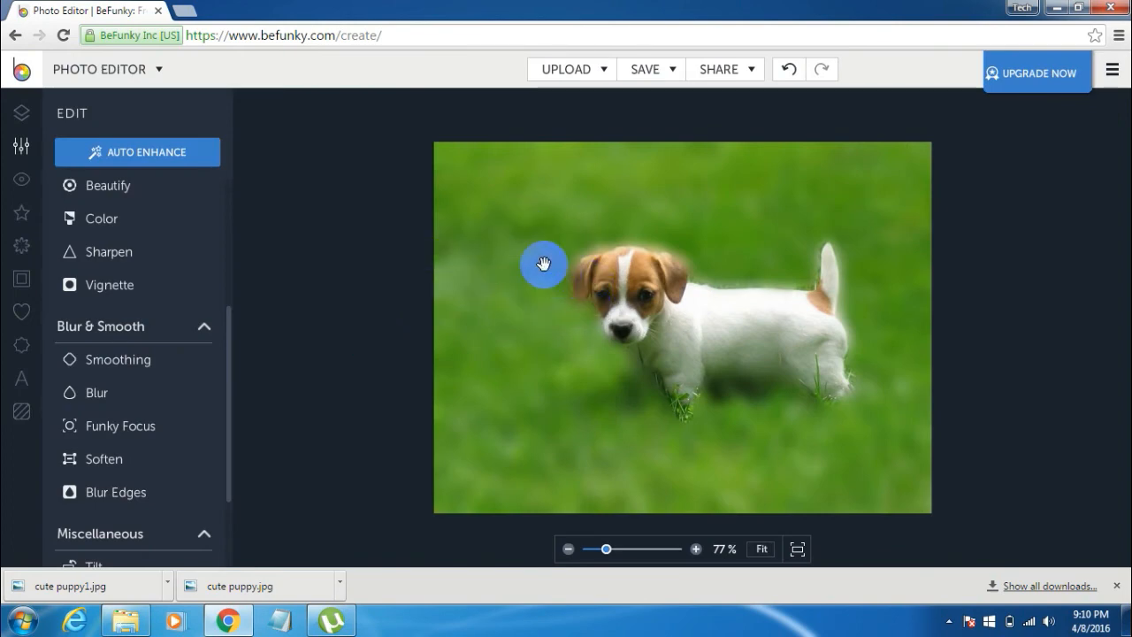